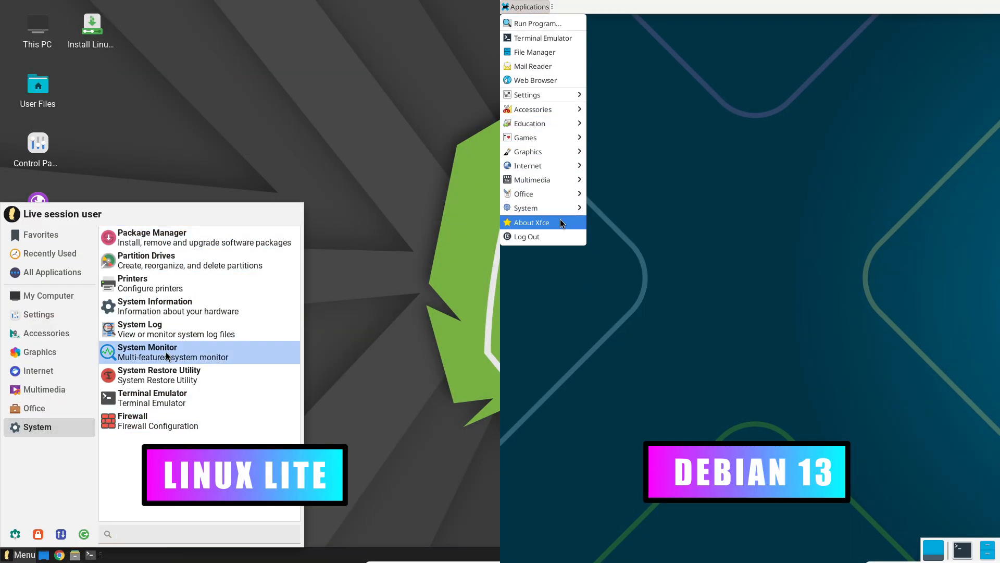
- Launch System Monitor on Linux Lite and Task Manager on Debian, checking memory, GPU and settings
{"action": "left_click", "coordinate": [147, 352]}
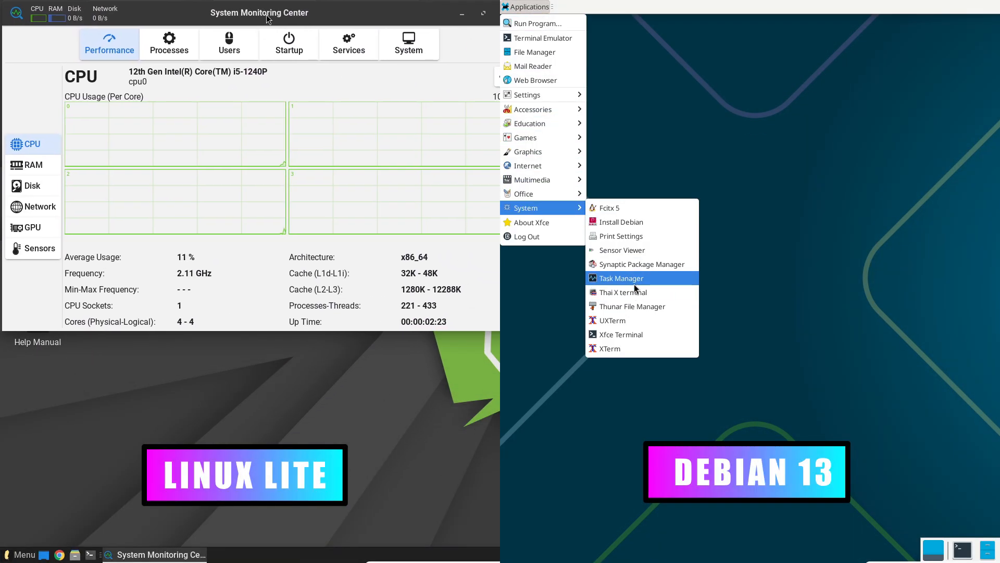
{"action": "left_click", "coordinate": [621, 278]}
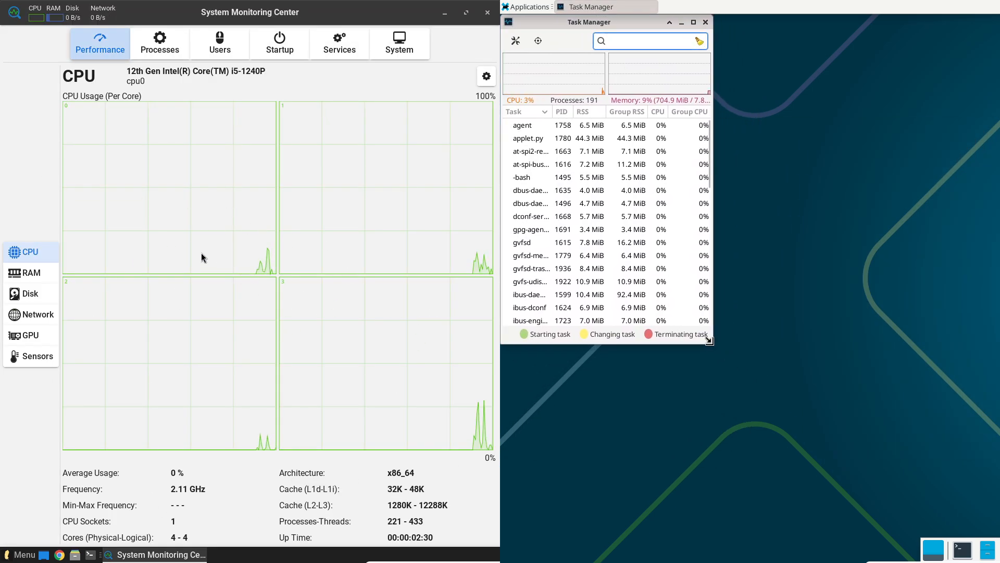
{"action": "left_click", "coordinate": [30, 273]}
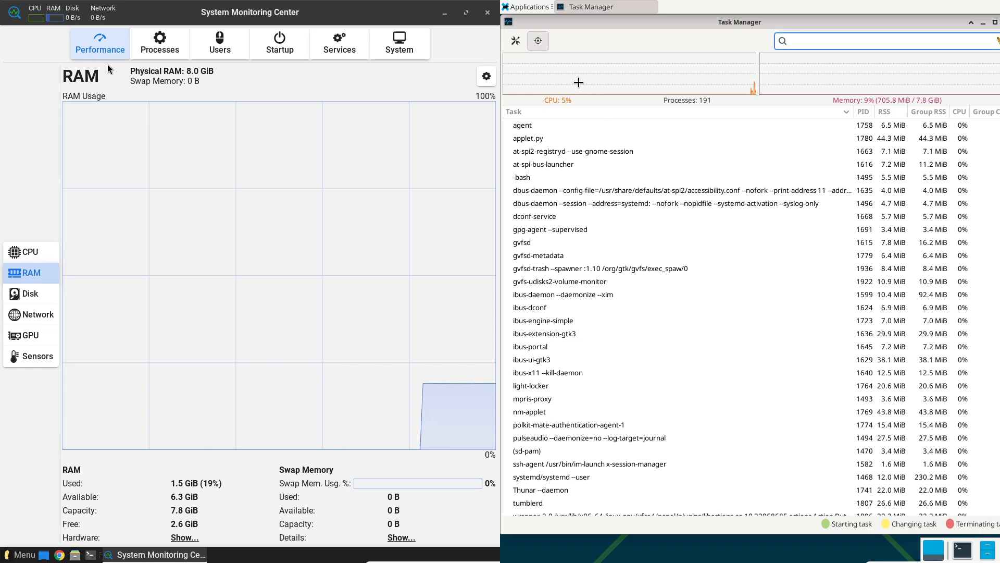
{"action": "left_click", "coordinate": [515, 40]}
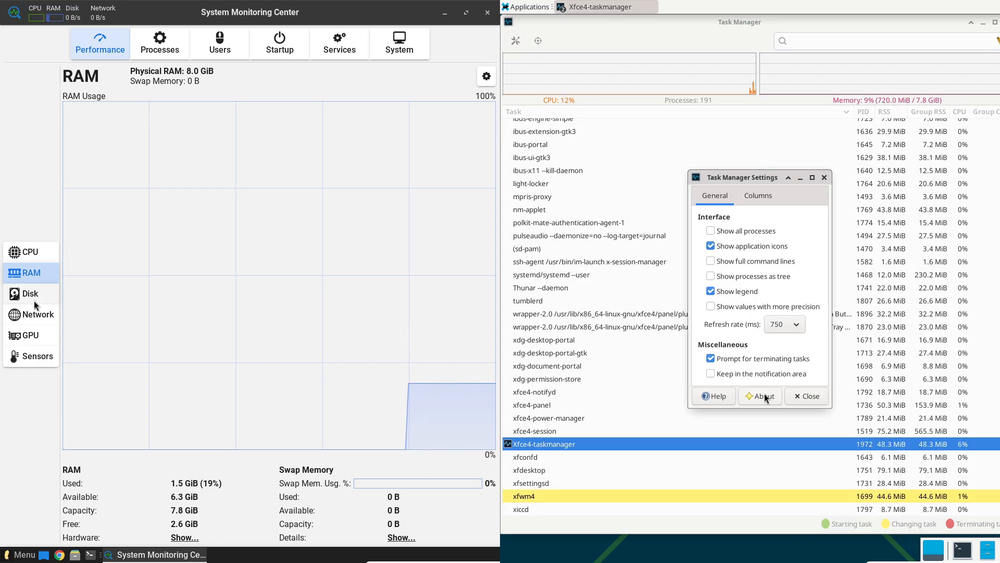
{"action": "left_click", "coordinate": [29, 335]}
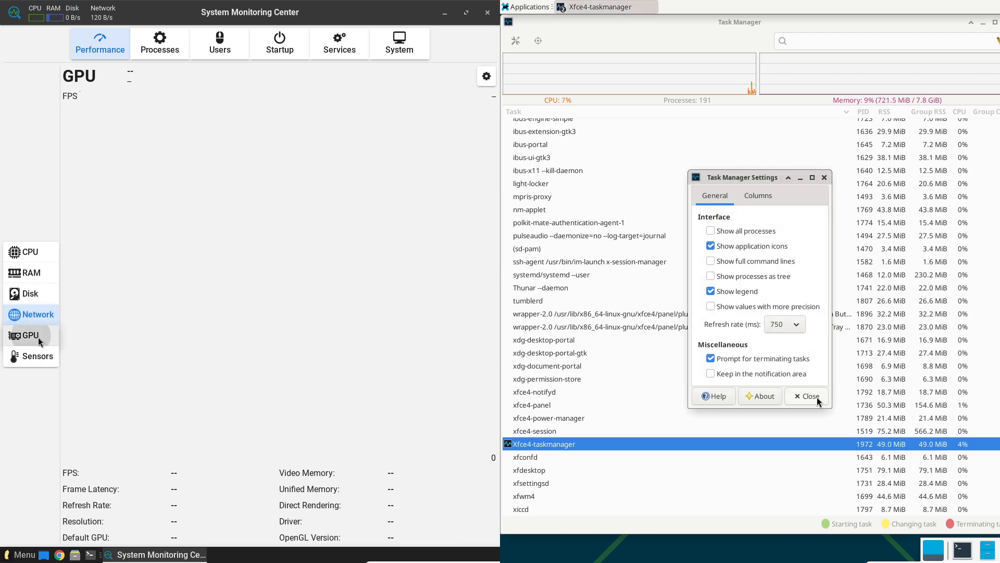
{"action": "left_click", "coordinate": [806, 396]}
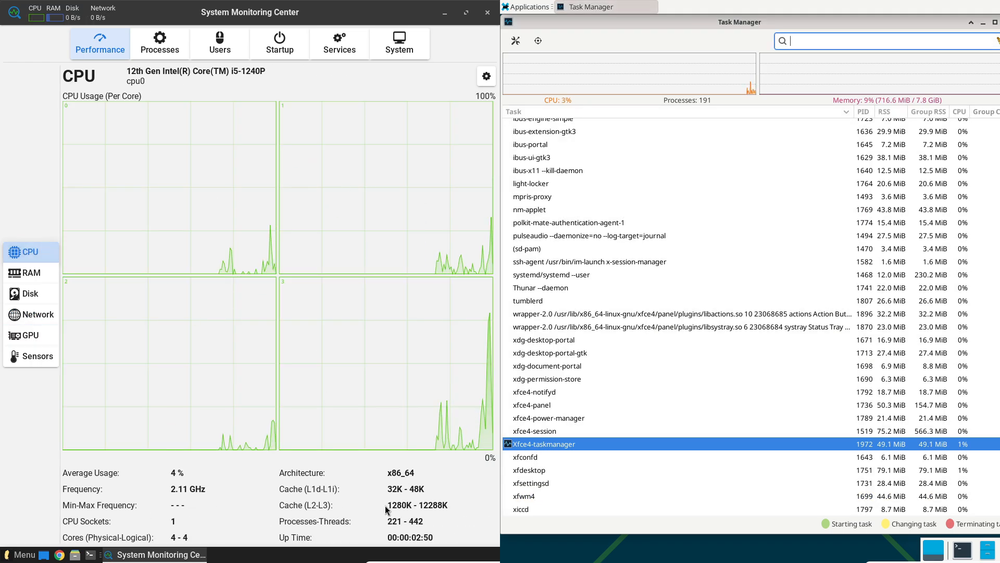
- Browse the Processes, Users, Startup, Services and System tabs, and view Debian's terminal About info
{"action": "left_click", "coordinate": [159, 43]}
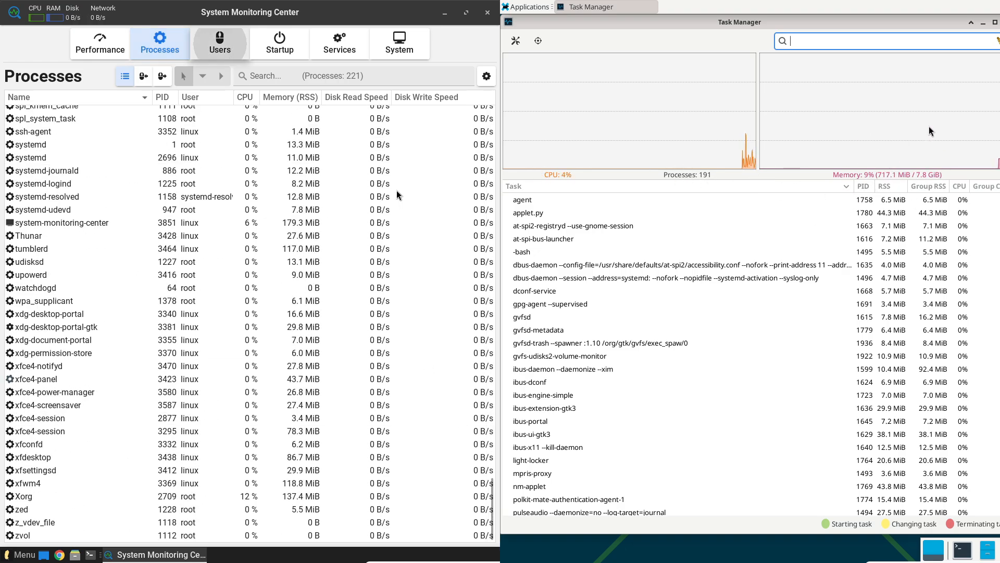
{"action": "left_click", "coordinate": [219, 43]}
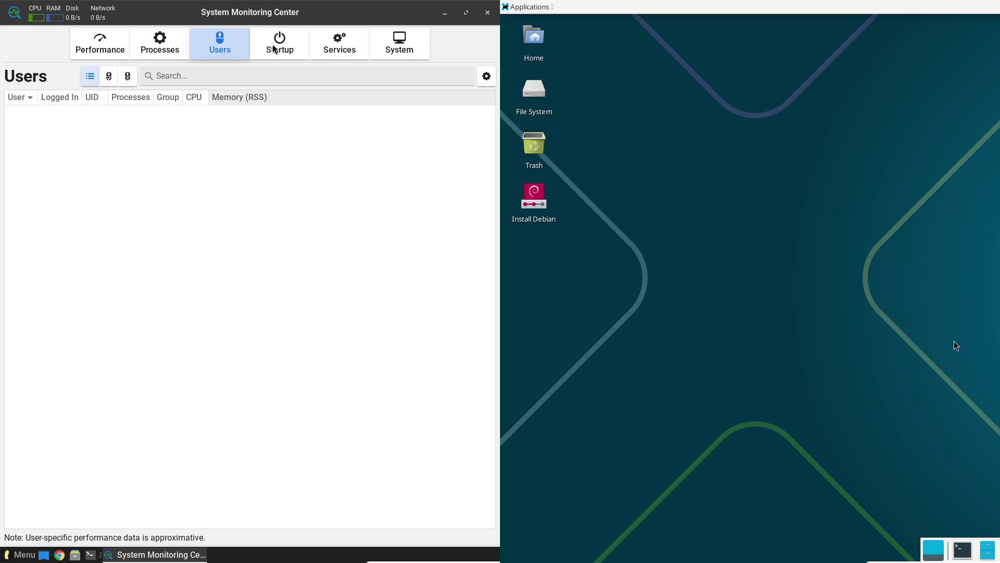
{"action": "left_click", "coordinate": [279, 43]}
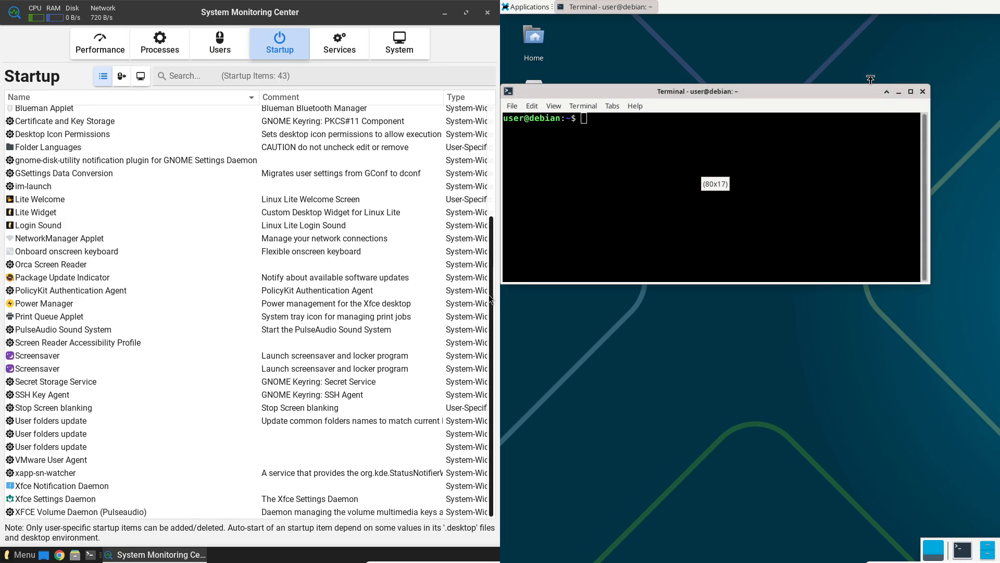
{"action": "left_click", "coordinate": [339, 43]}
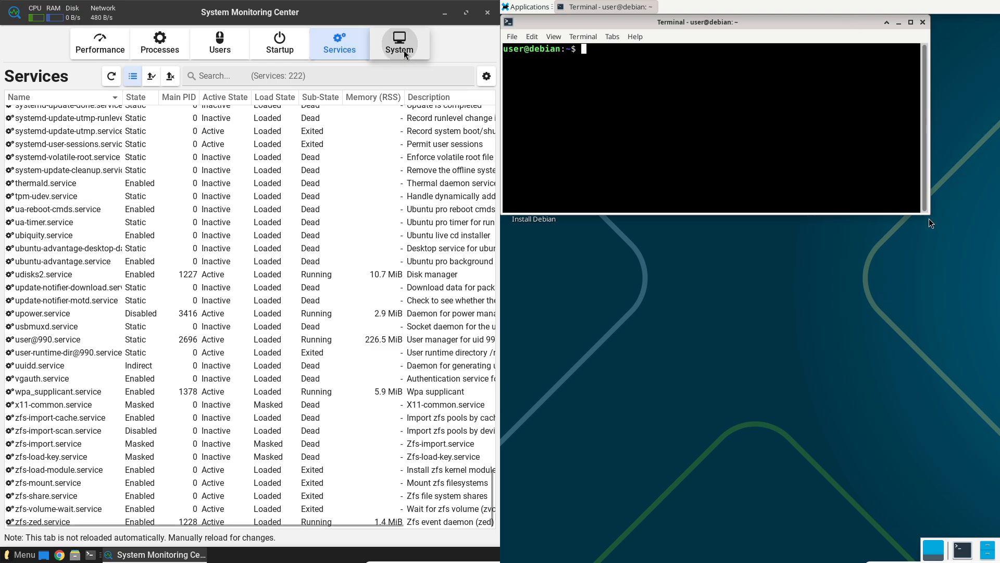
{"action": "left_click", "coordinate": [399, 43]}
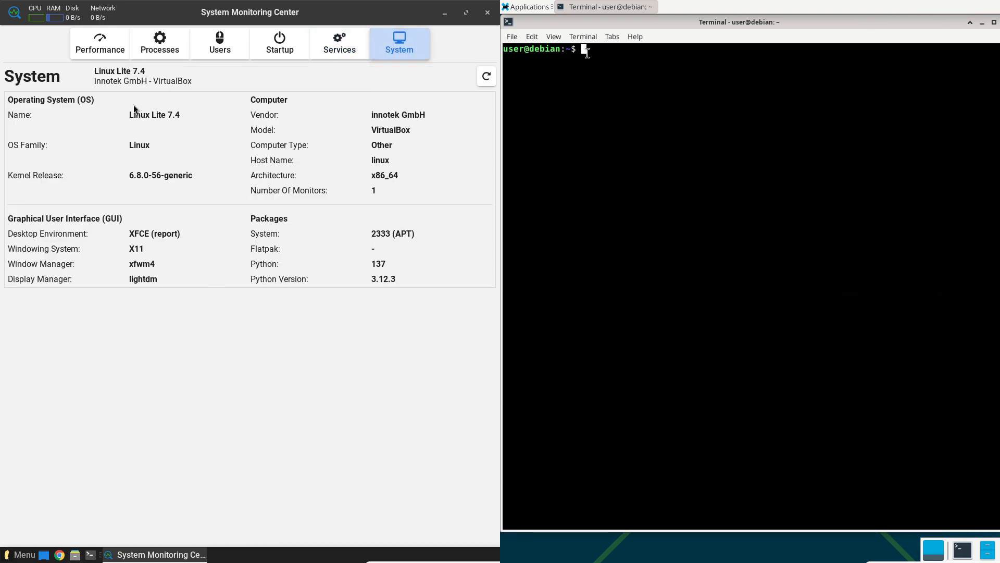
{"action": "left_click", "coordinate": [633, 36]}
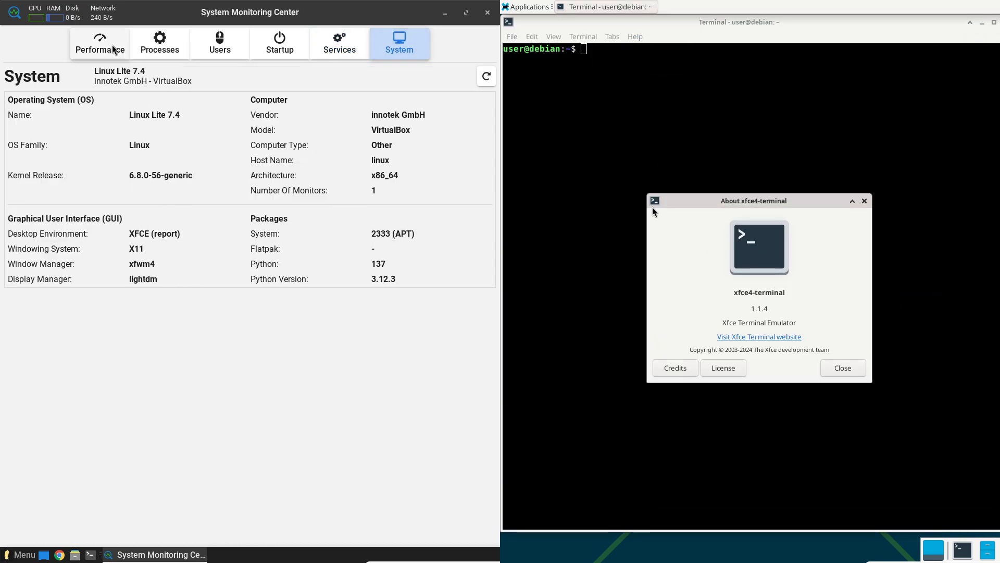
{"action": "left_click", "coordinate": [100, 42]}
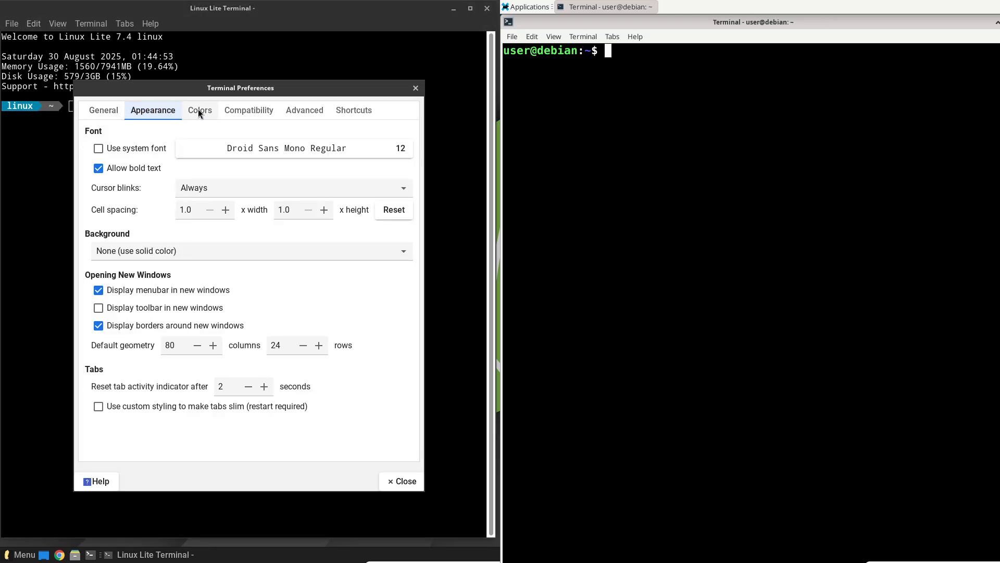
- Review the Linux Lite terminal's Colors and Appearance preferences, then close them
{"action": "left_click", "coordinate": [199, 110]}
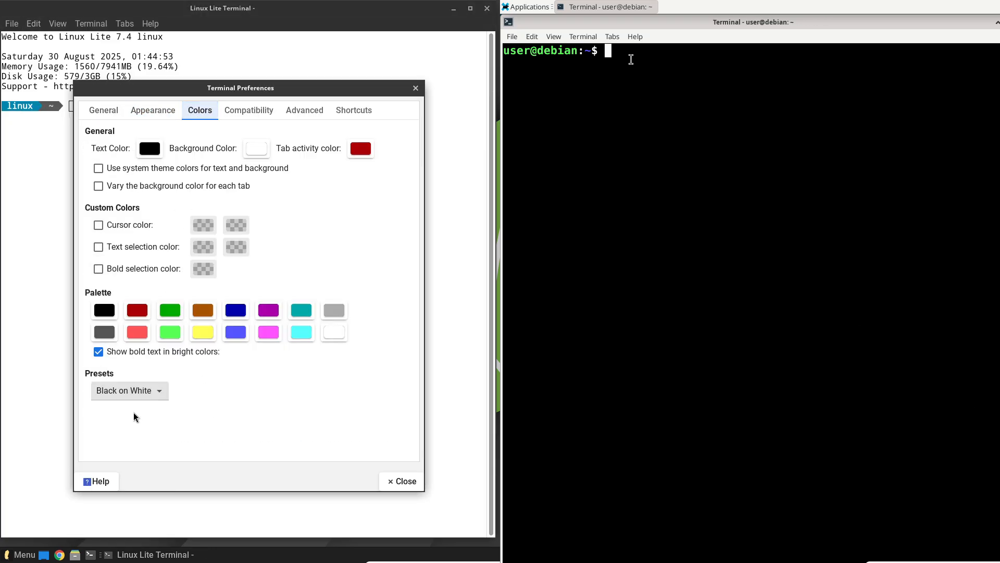
{"action": "left_click", "coordinate": [153, 110]}
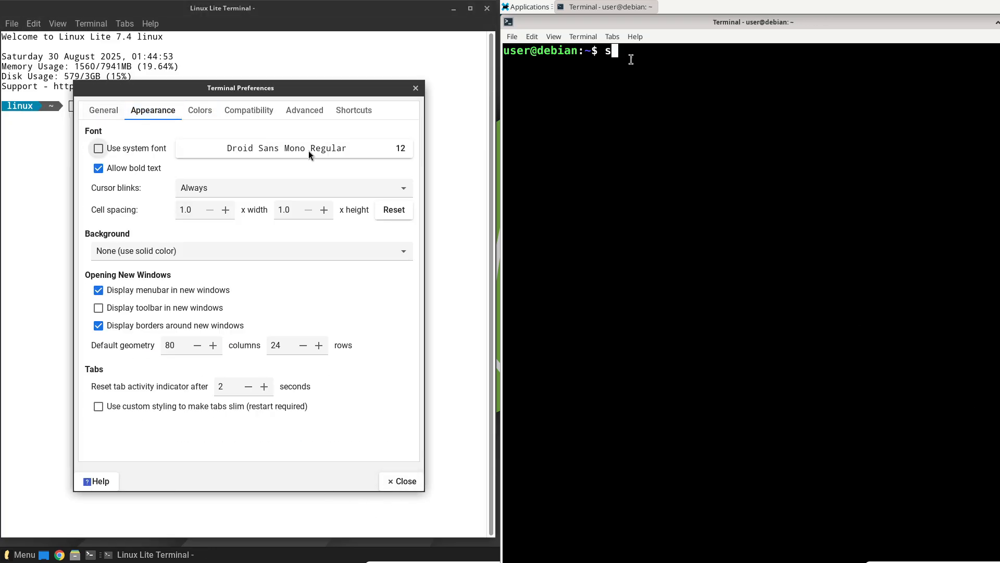
{"action": "left_click", "coordinate": [293, 148]}
{"action": "type", "text": "clear"}
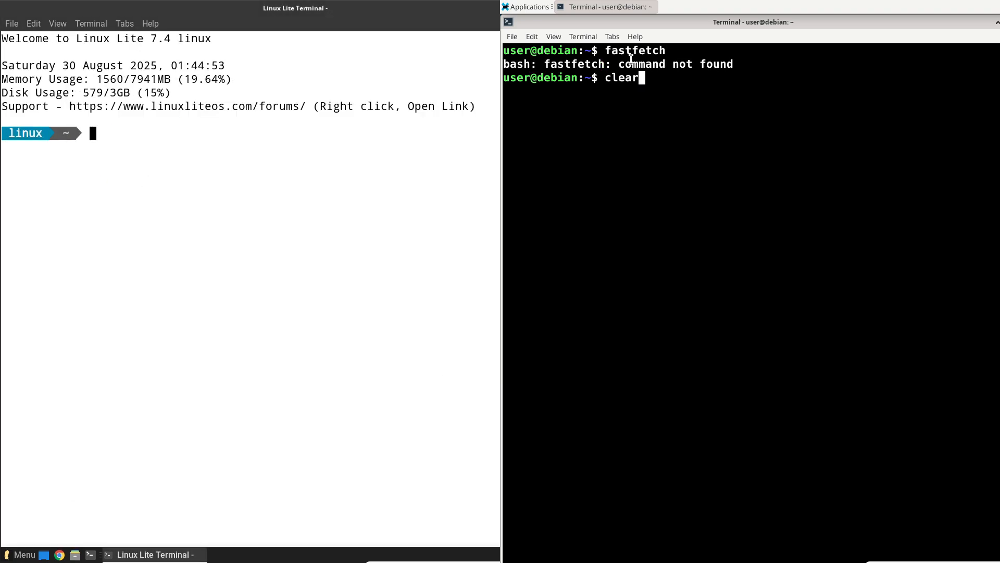
- Install fastfetch on Debian via sudo apt and set Linux Lite's terminal to White on Black
{"action": "type", "text": "sudo apt"}
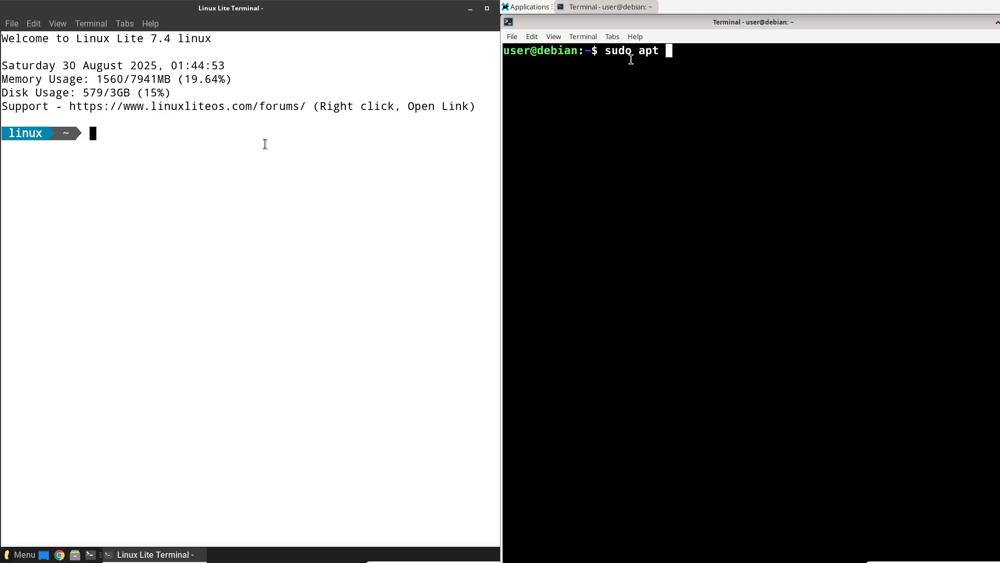
{"action": "type", "text": "install fastfetc"}
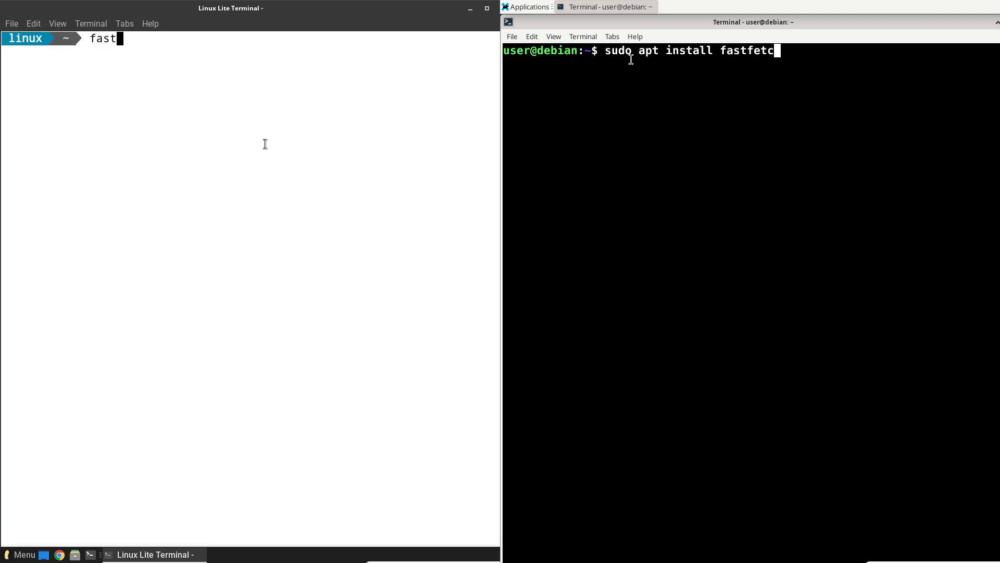
{"action": "key", "text": "Return"}
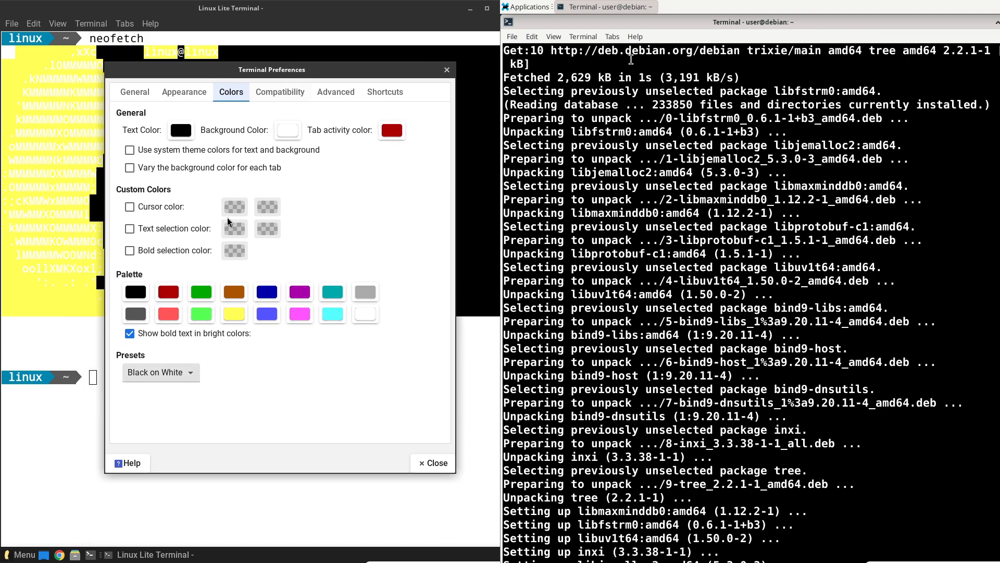
{"action": "left_click", "coordinate": [160, 372]}
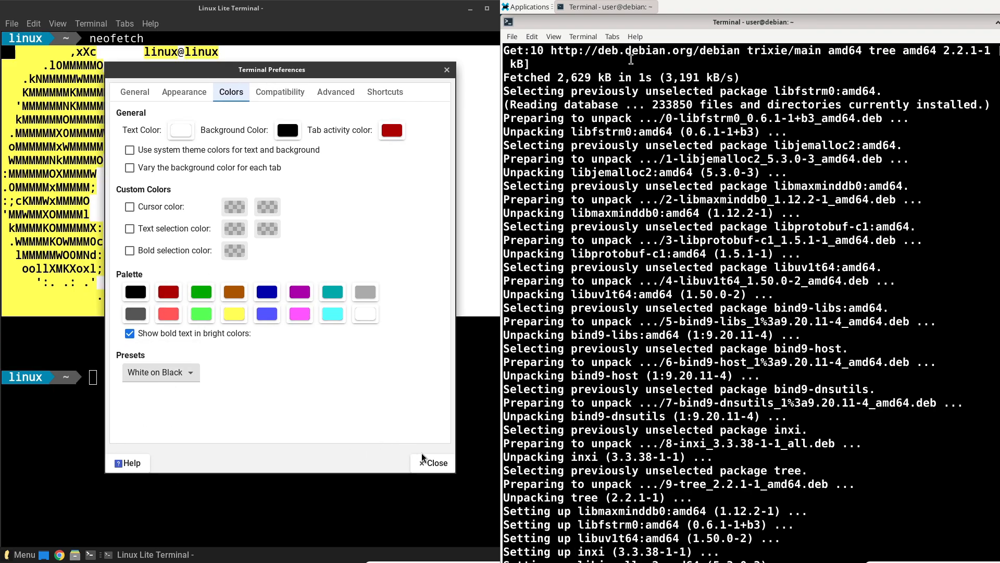
{"action": "left_click", "coordinate": [437, 462]}
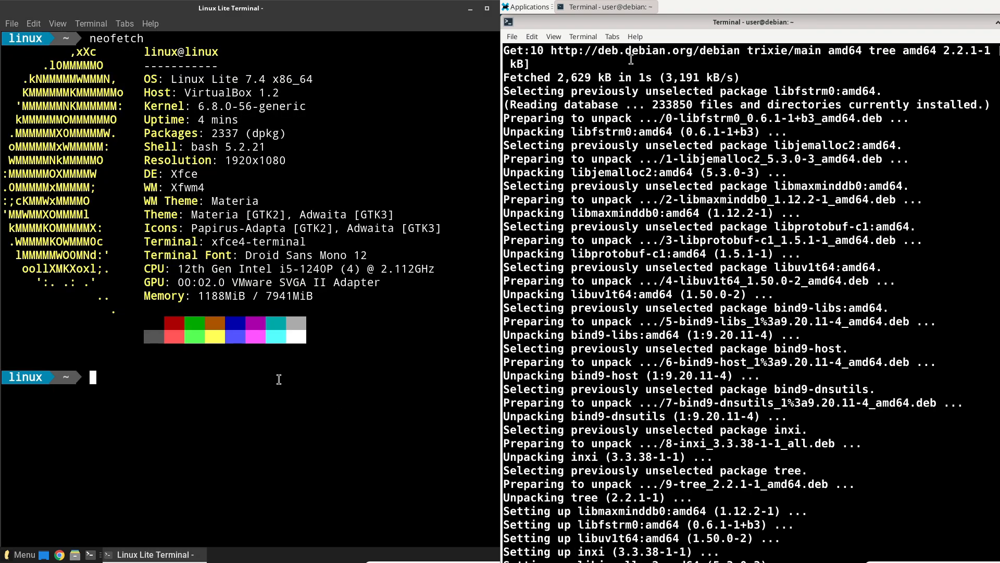
- Run inxi -sv8 and fastfetch, scrolling through the audio, network and drive sections
{"action": "type", "text": "inxi -sv8"}
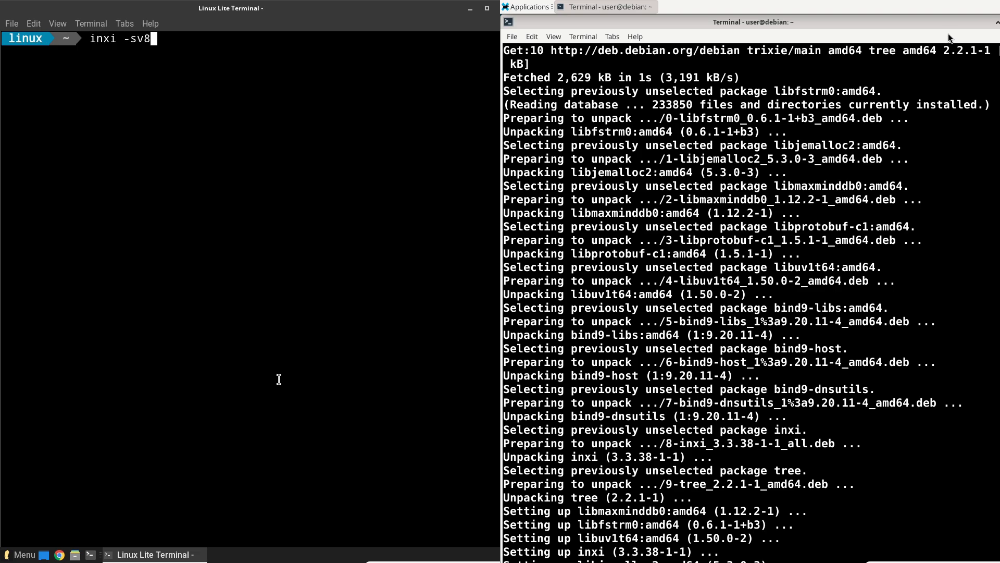
{"action": "key", "text": "Return"}
{"action": "type", "text": "fast"}
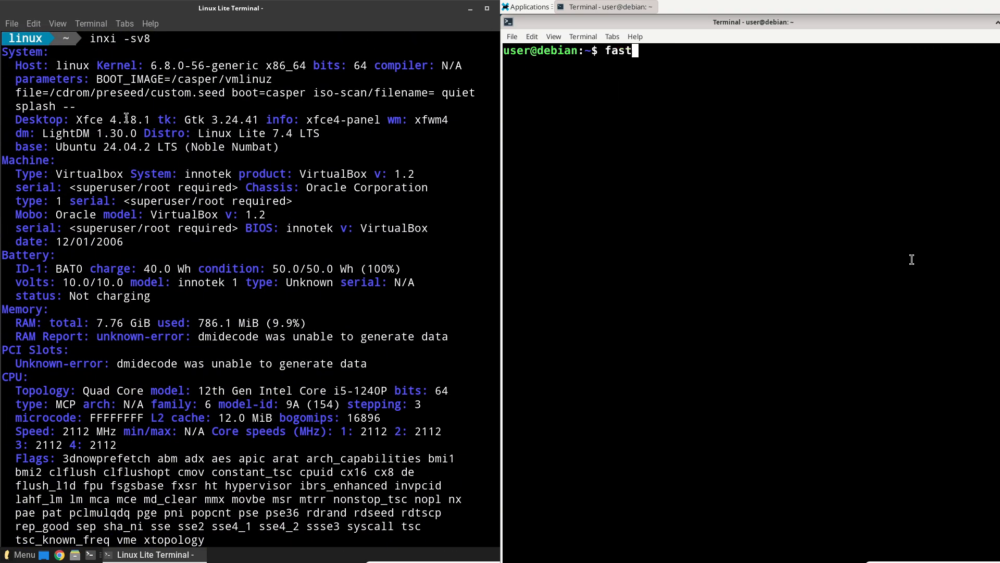
{"action": "key", "text": "Return"}
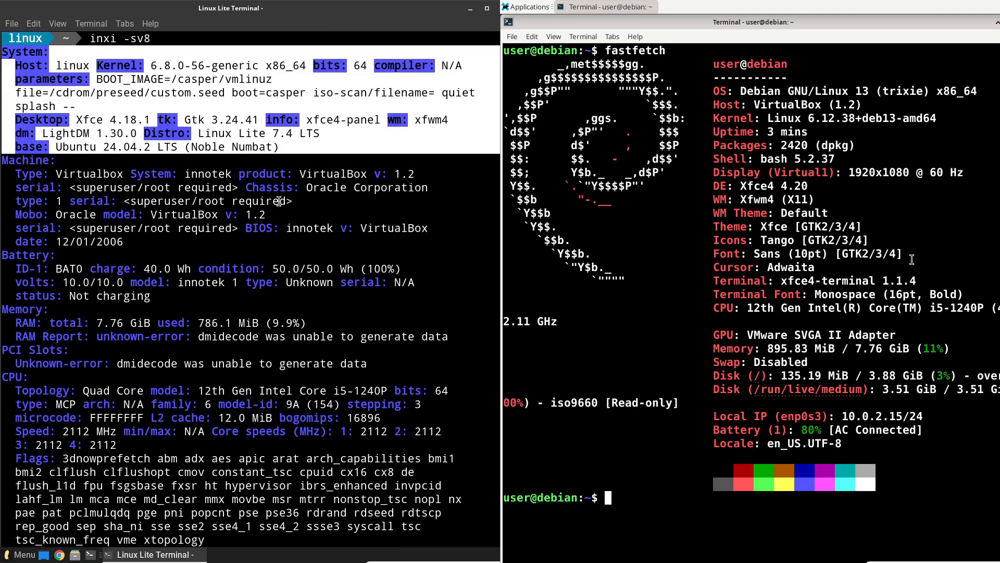
{"action": "scroll", "scroll_direction": "down", "scroll_amount": 3}
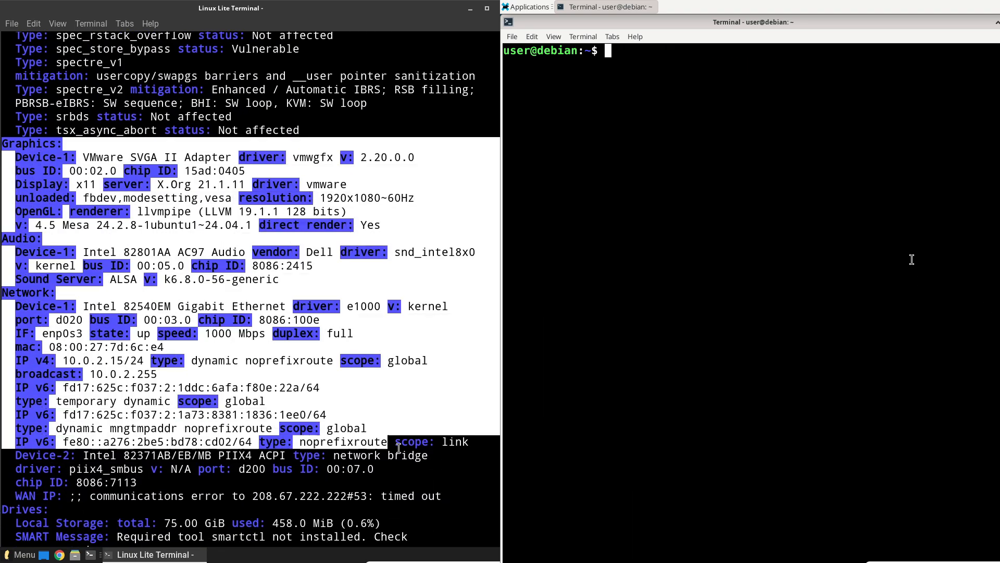
{"action": "type", "text": "inxi -sv8"}
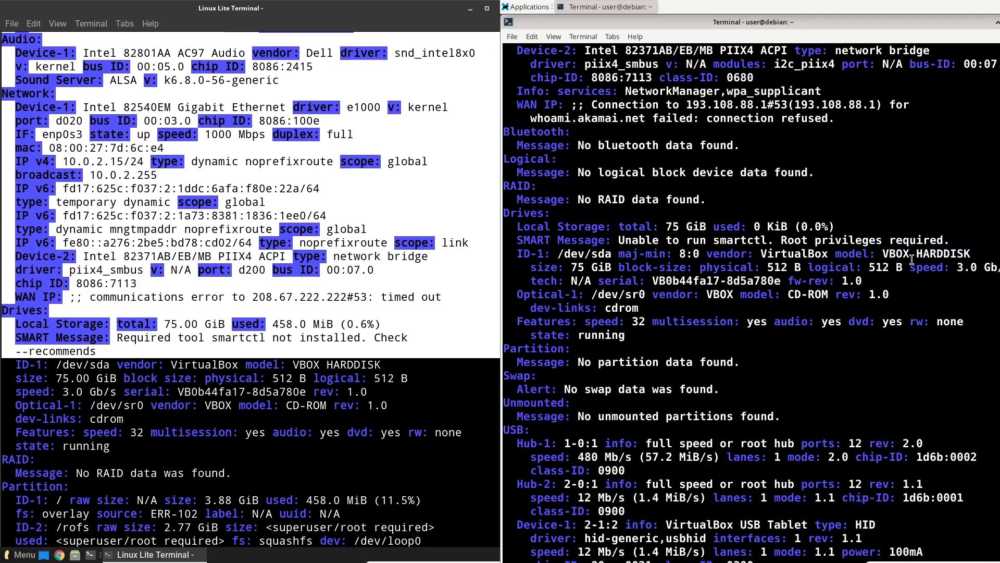
{"action": "scroll", "scroll_direction": "down", "scroll_amount": 3}
{"action": "type", "text": "cat /etc/issue"}
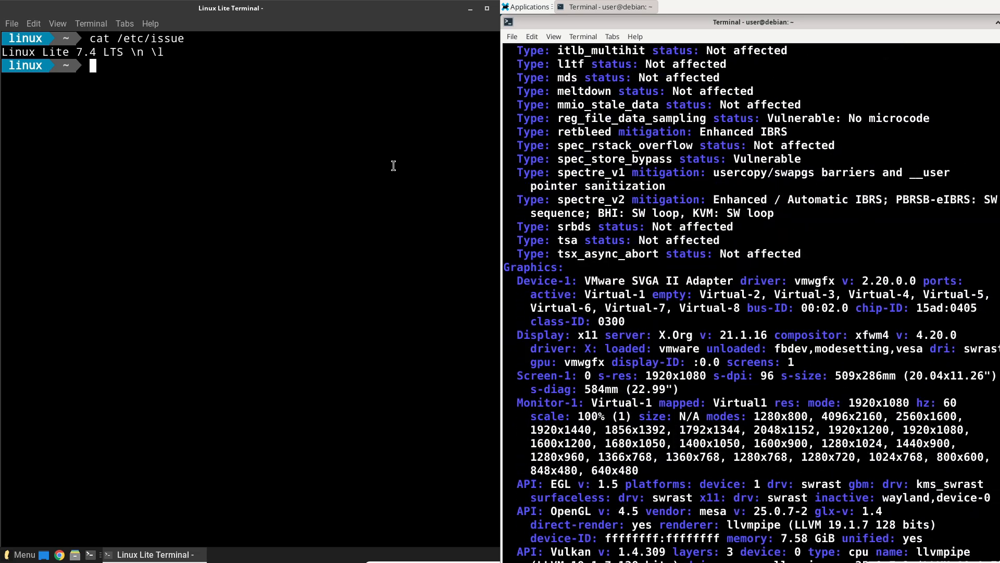
- Check the Python 3 version on both systems and paste the suggested btop install command
{"action": "type", "text": "python3"}
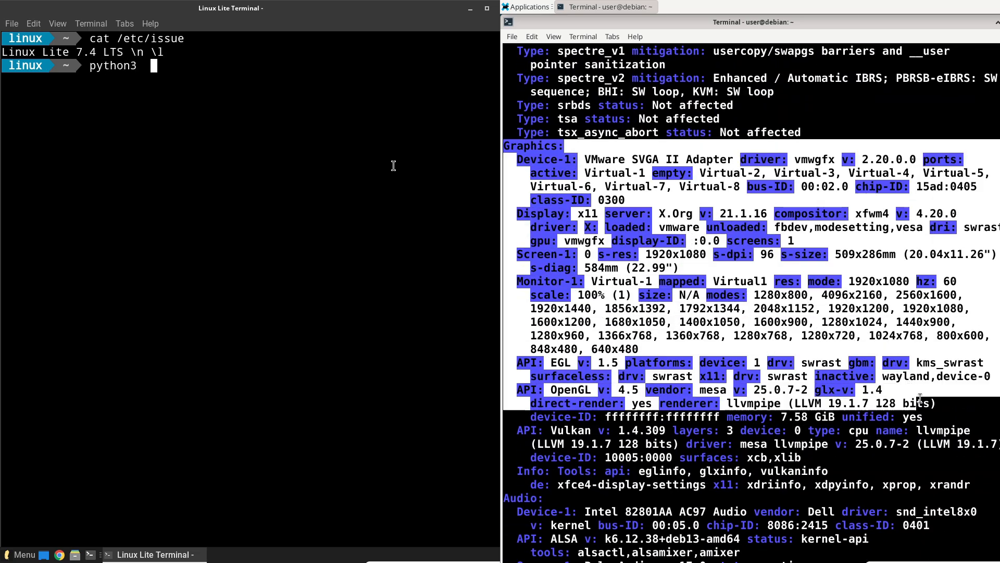
{"action": "key", "text": "Return"}
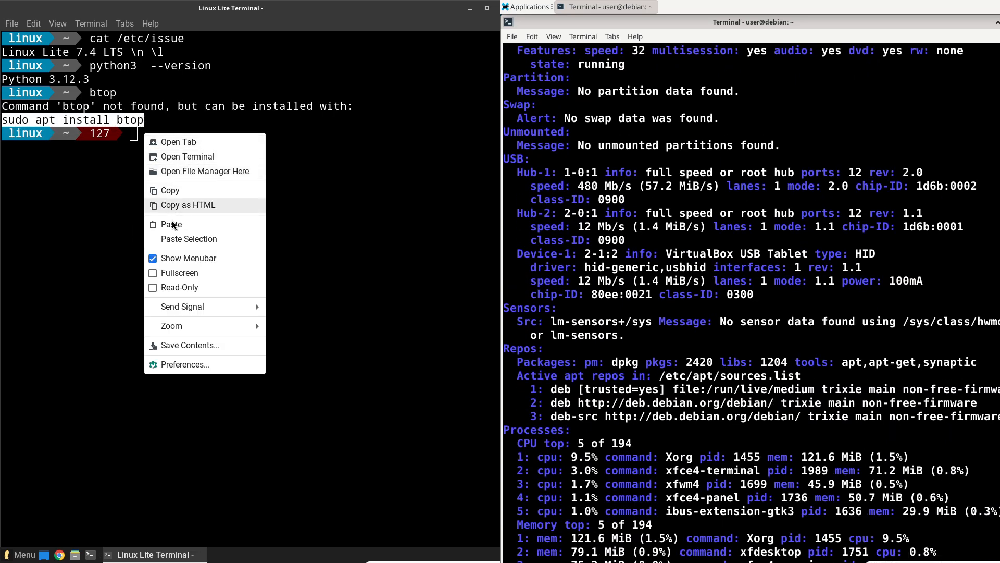
{"action": "left_click", "coordinate": [171, 224]}
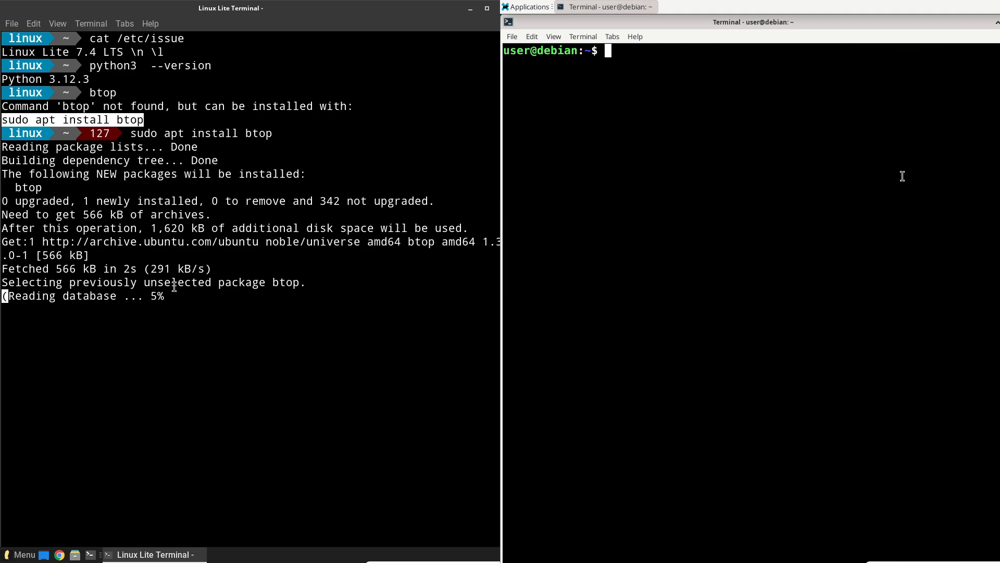
{"action": "type", "text": "python3"}
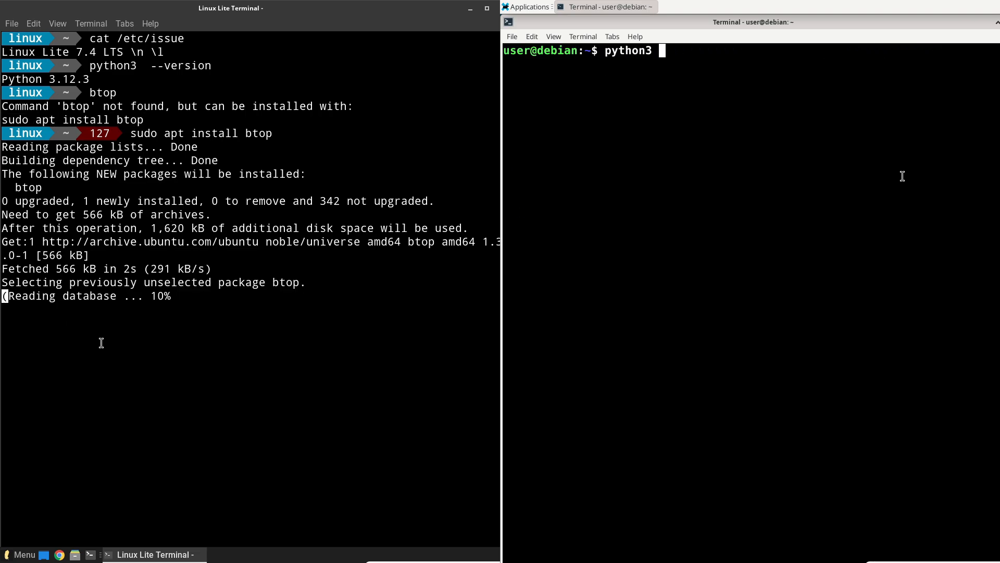
{"action": "type", "text": "--version"}
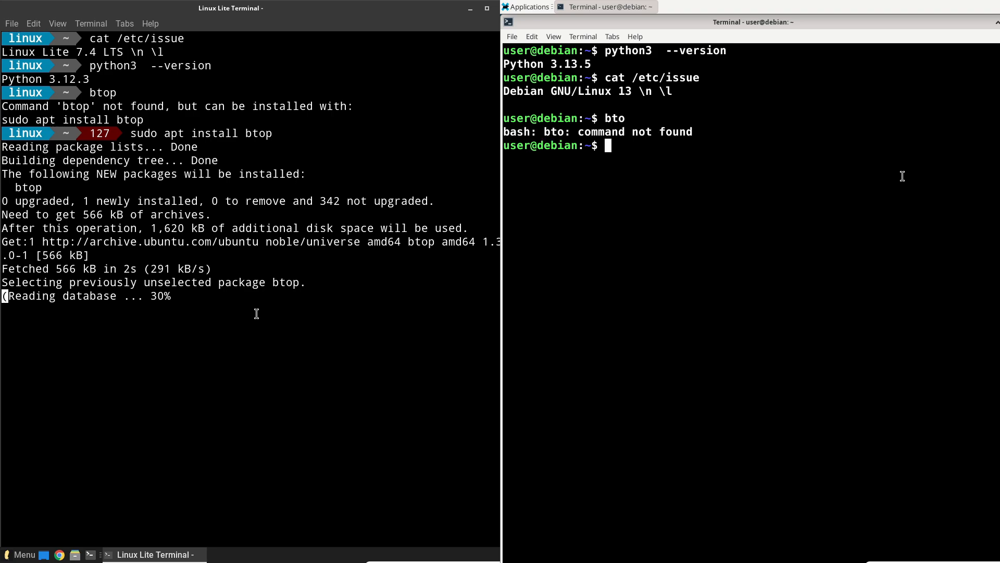
- Clear the terminal and install btop with sudo apt install btop
{"action": "type", "text": "btop["}
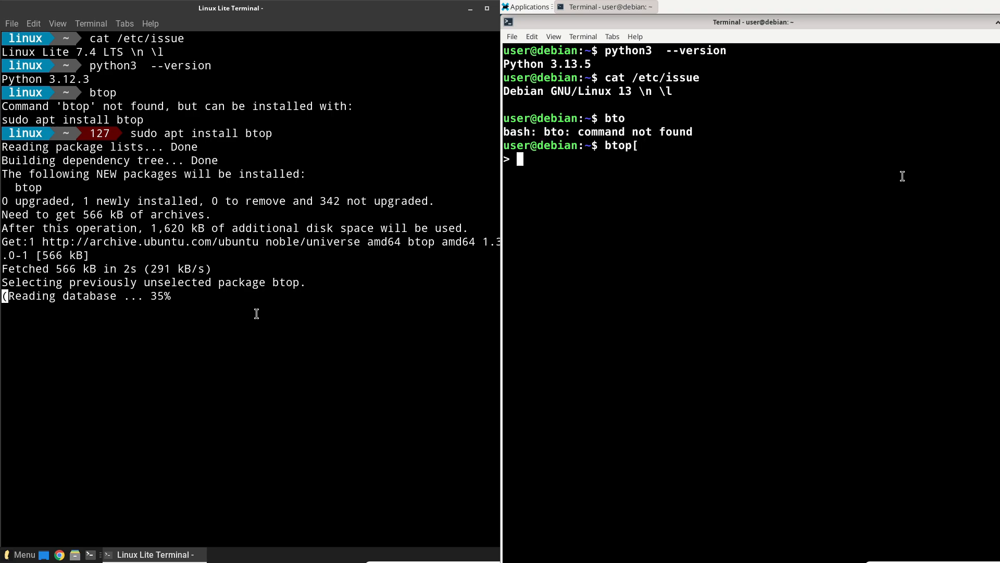
{"action": "type", "text": "clear"}
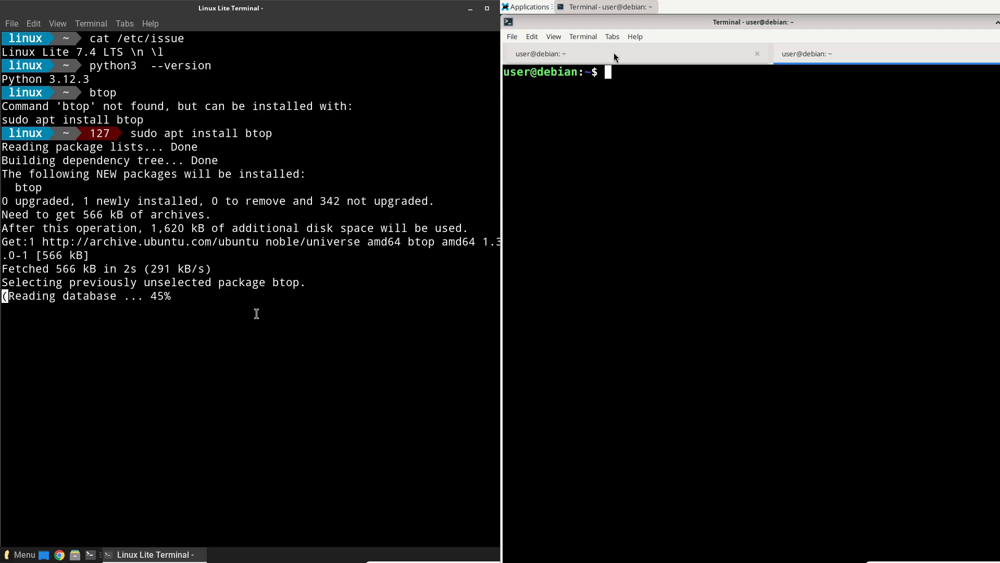
{"action": "type", "text": "sudo"}
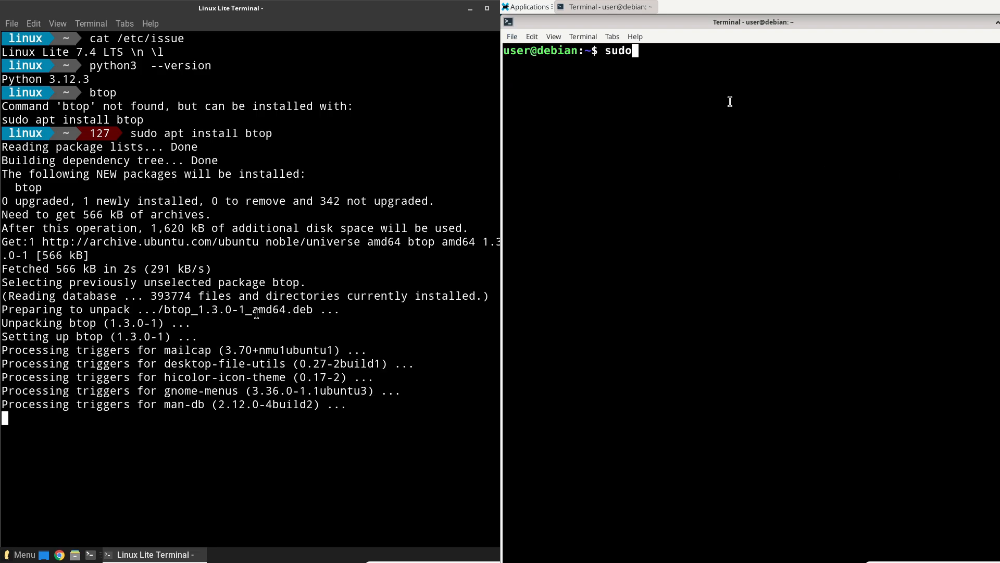
{"action": "type", "text": "apt install"}
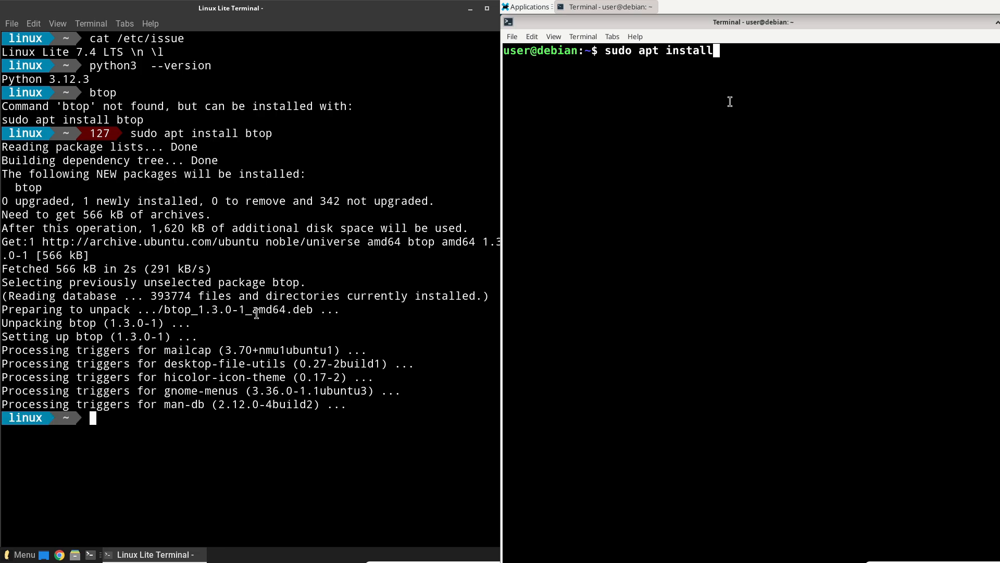
{"action": "type", "text": "btop"}
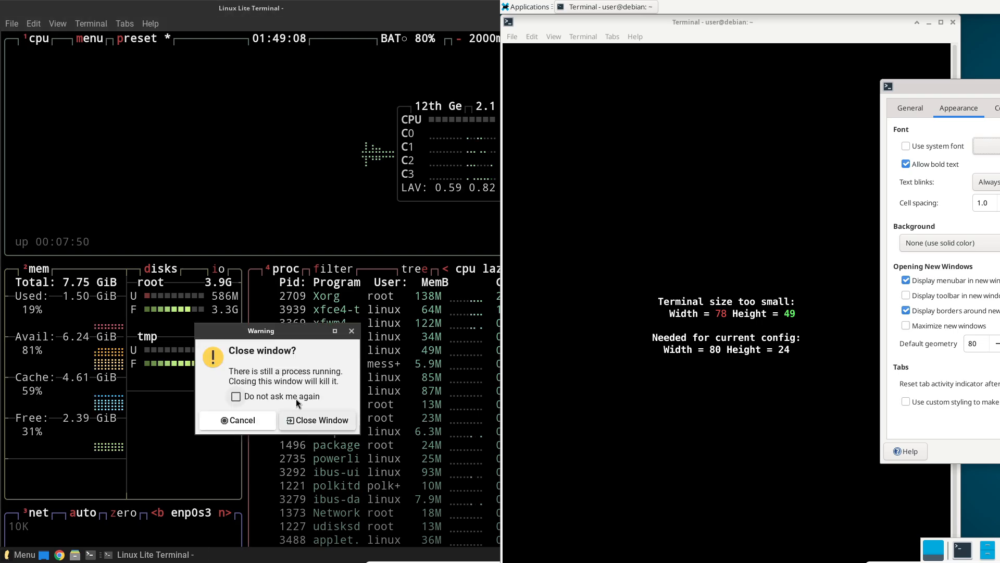
- Close the Linux Lite btop terminal and advance its installer past the welcome page
{"action": "left_click", "coordinate": [317, 420]}
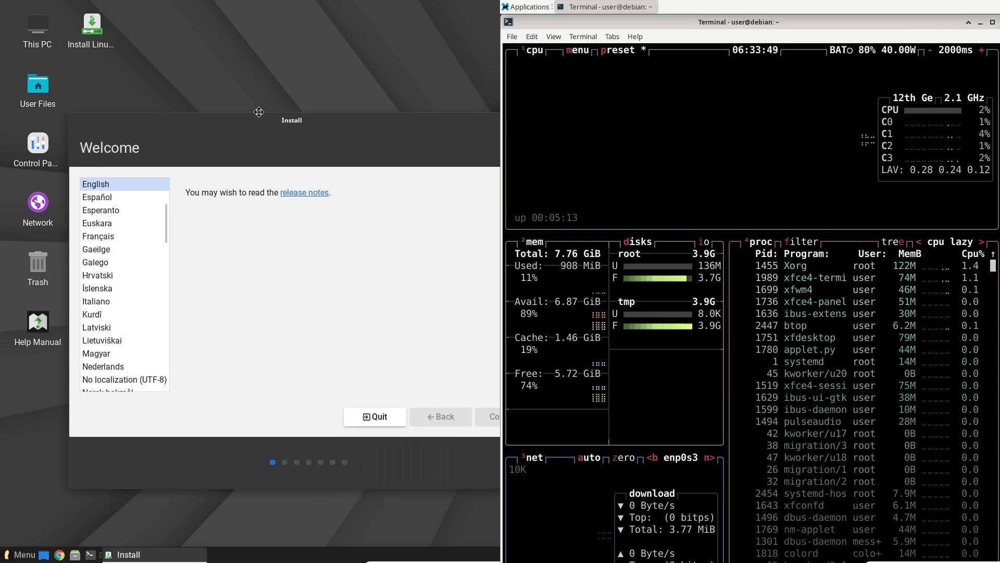
{"action": "left_click", "coordinate": [993, 22]}
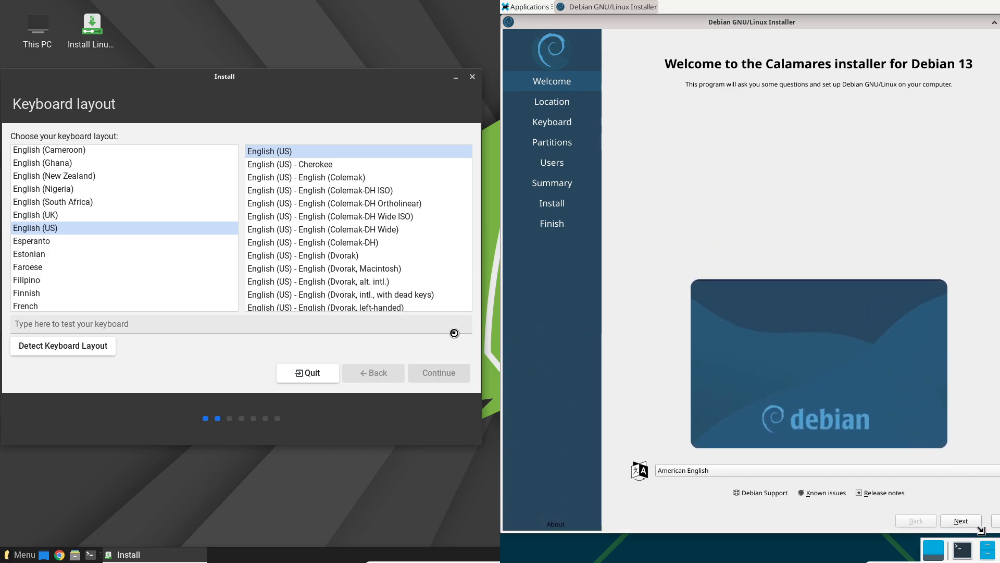
- Enable third-party drivers and media, reach installation type, dismiss Calamares About, close Linux Lite installer
{"action": "left_click", "coordinate": [438, 373]}
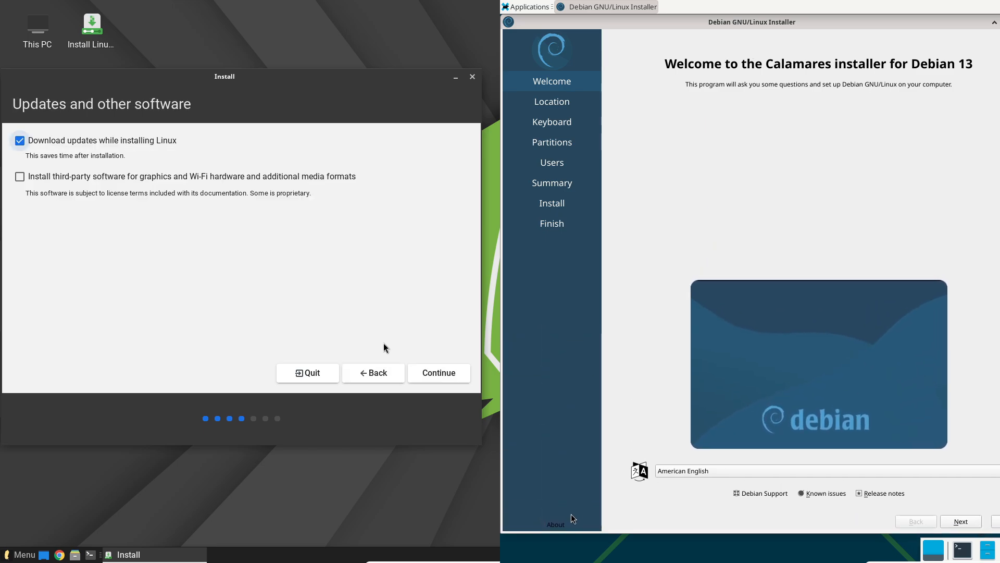
{"action": "left_click", "coordinate": [555, 523]}
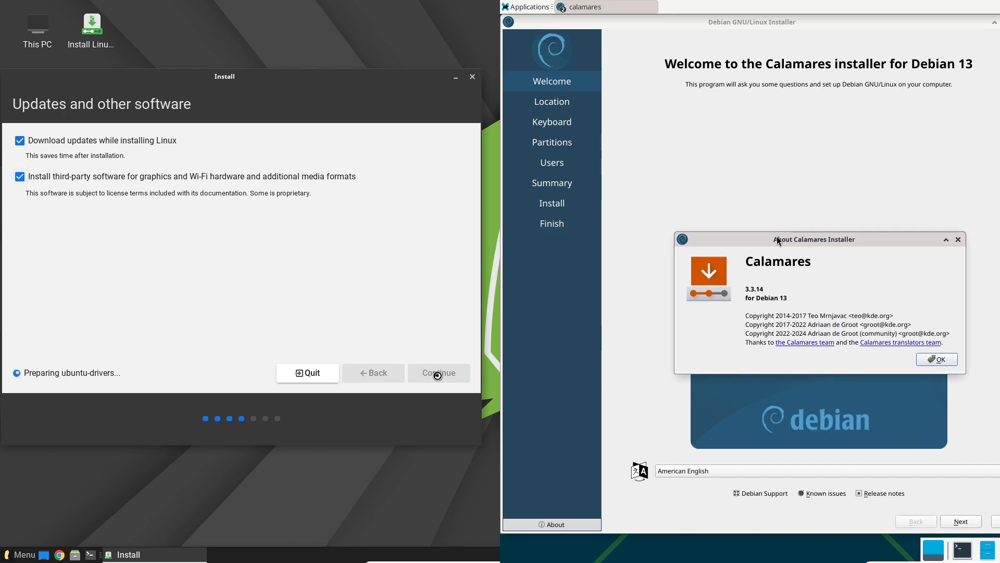
{"action": "left_click", "coordinate": [438, 372]}
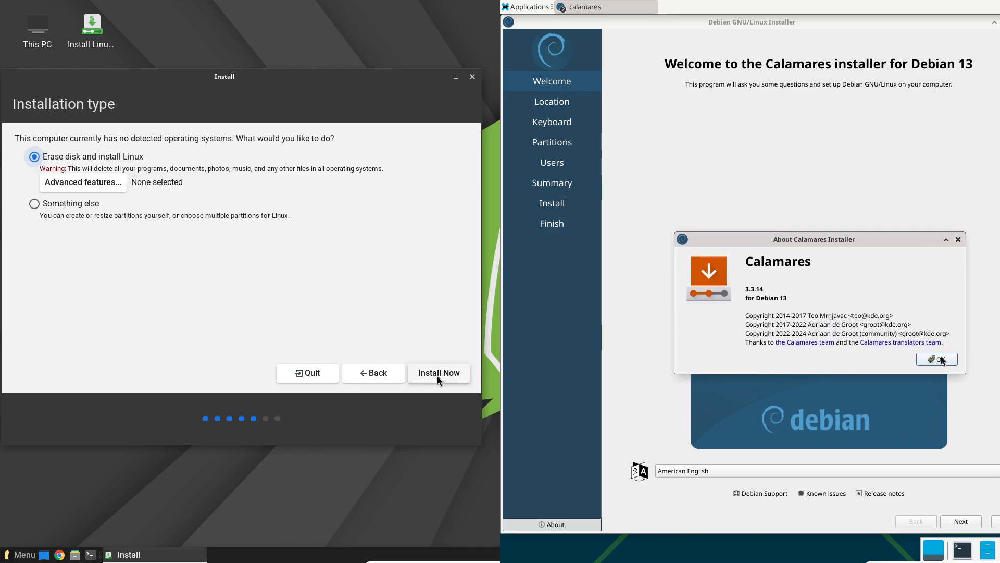
{"action": "left_click", "coordinate": [936, 358]}
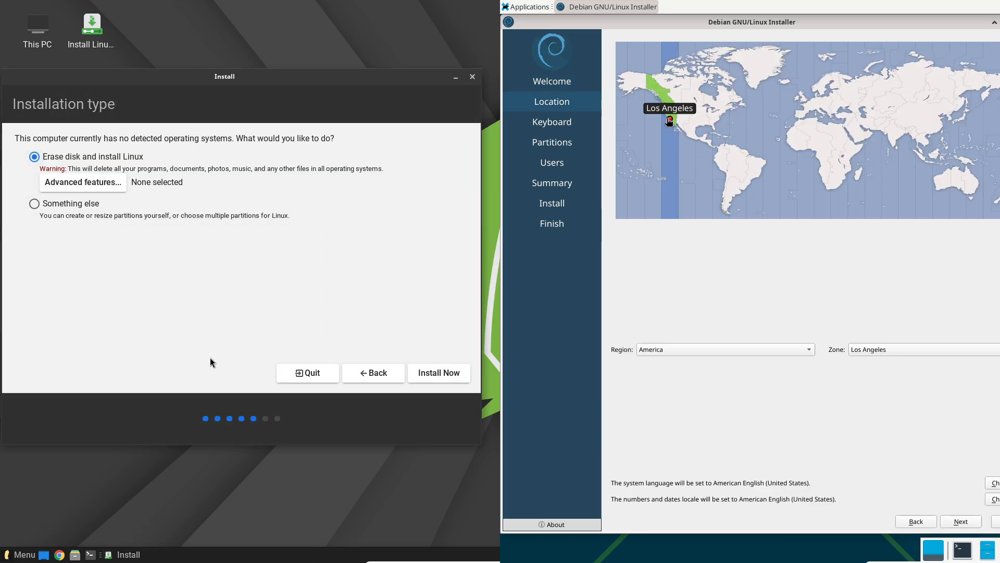
{"action": "mouse_move", "coordinate": [883, 312]}
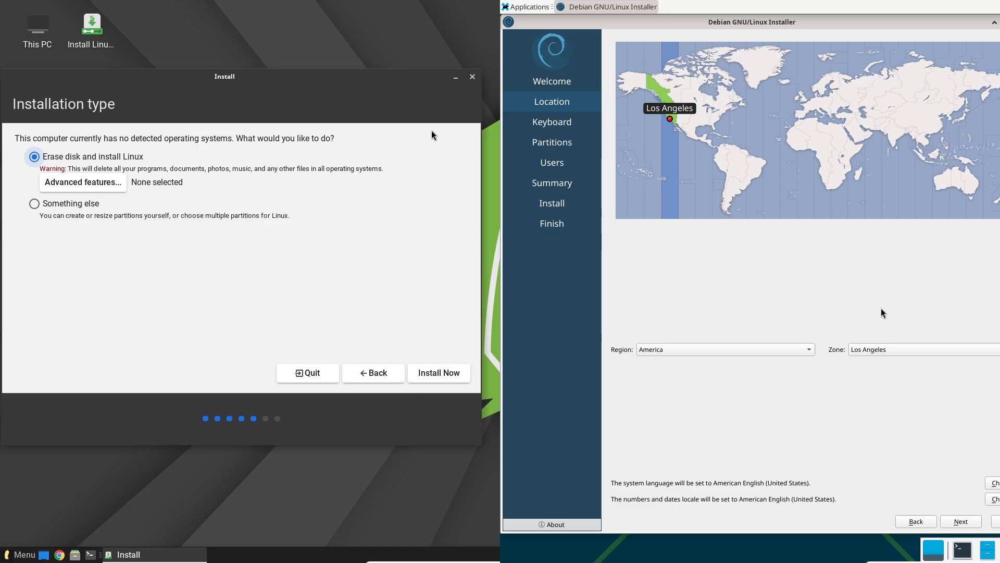
{"action": "left_click", "coordinate": [471, 77]}
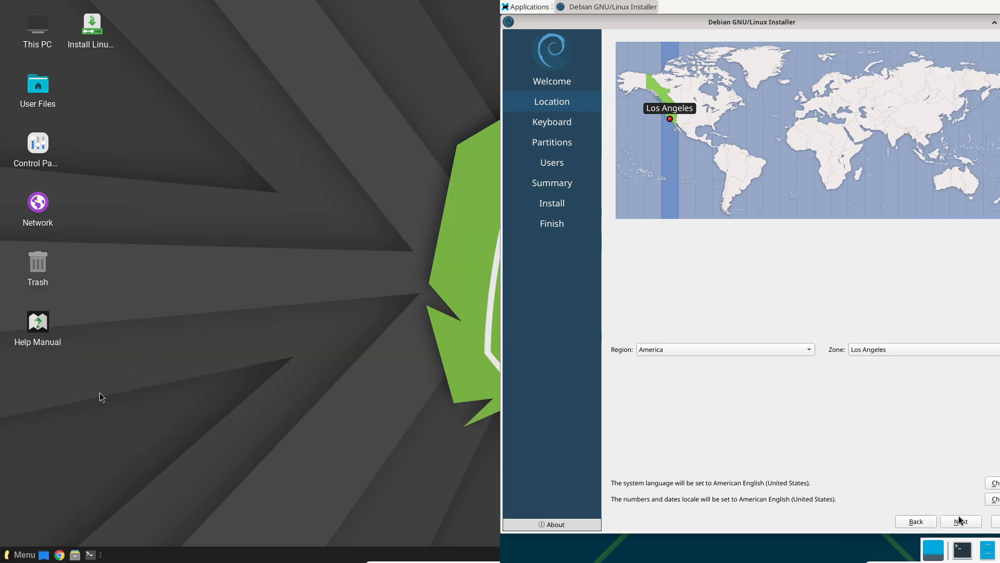
- Advance Calamares past keyboard, choose Erase disk, and fill the Users page password fields
{"action": "left_click", "coordinate": [20, 554]}
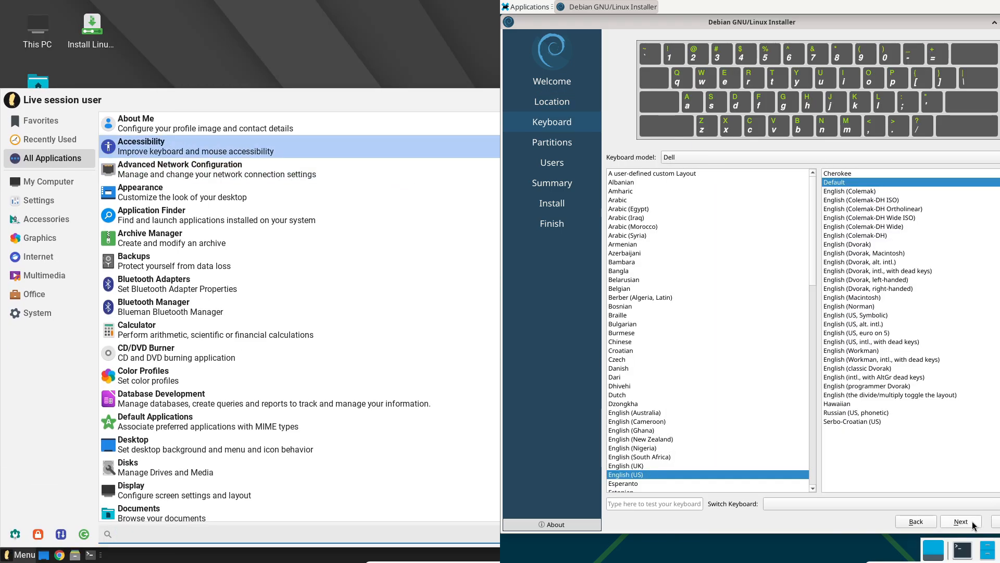
{"action": "left_click", "coordinate": [960, 521]}
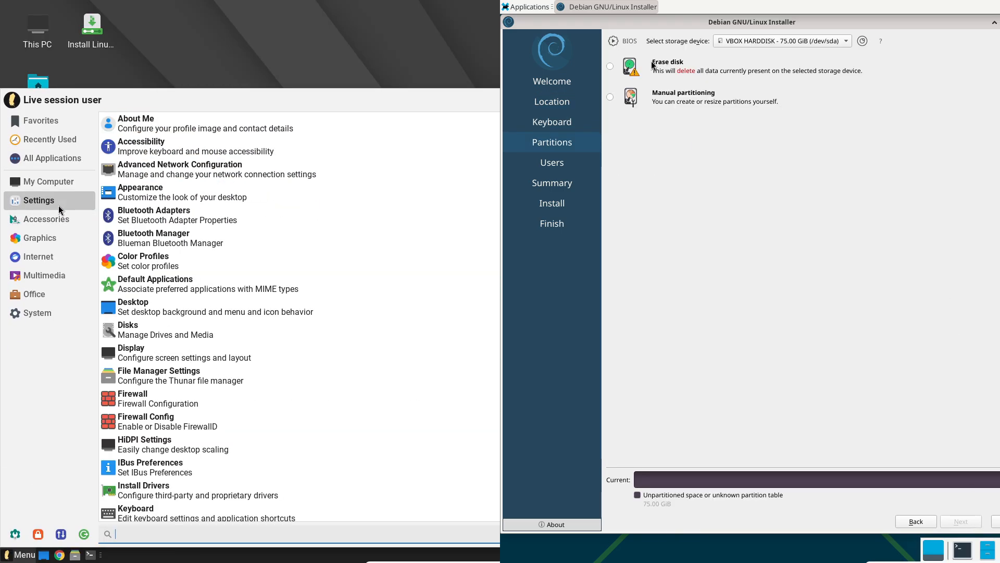
{"action": "left_click", "coordinate": [610, 66]}
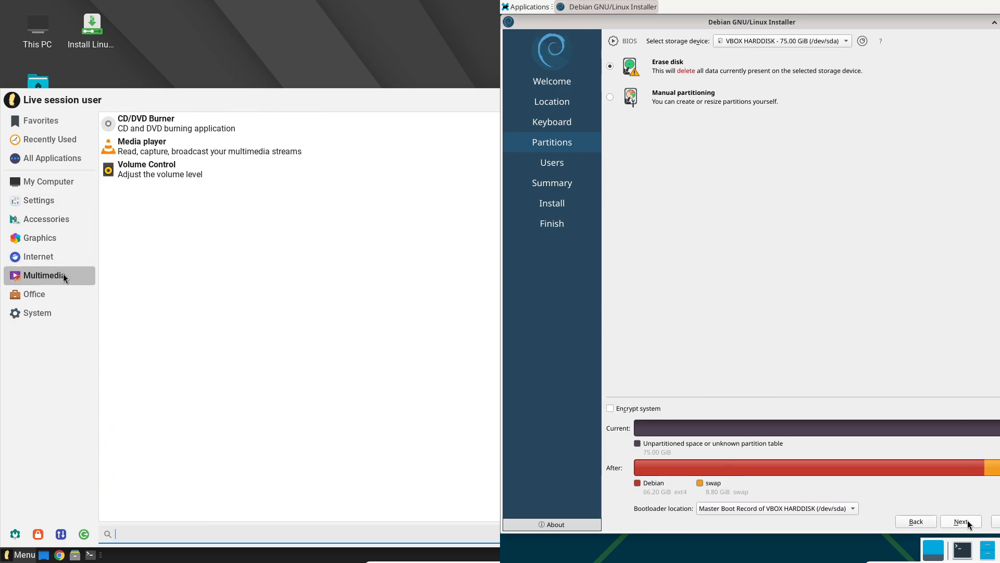
{"action": "left_click", "coordinate": [959, 521]}
{"action": "type", "text": "runbozing"}
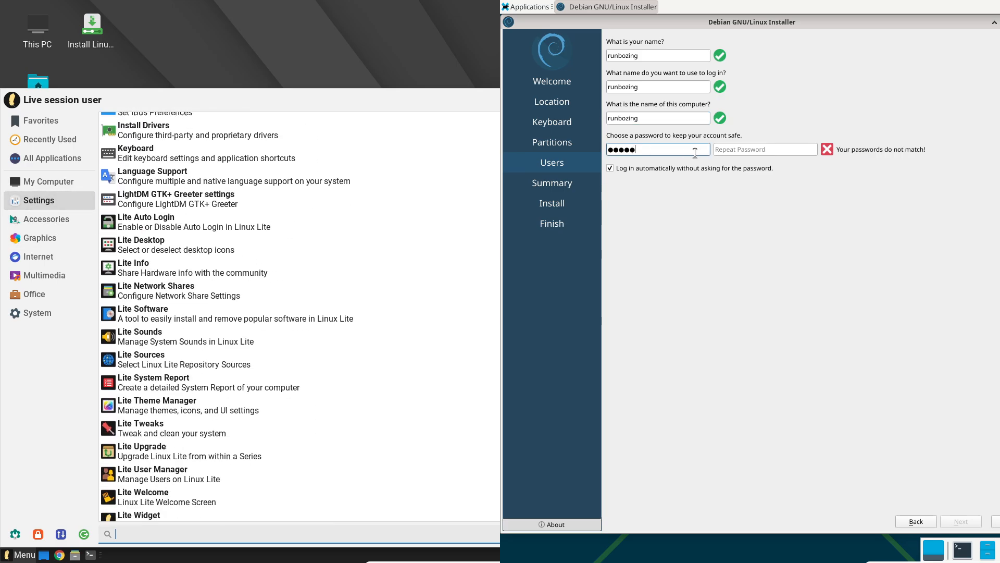
{"action": "left_click", "coordinate": [37, 257]}
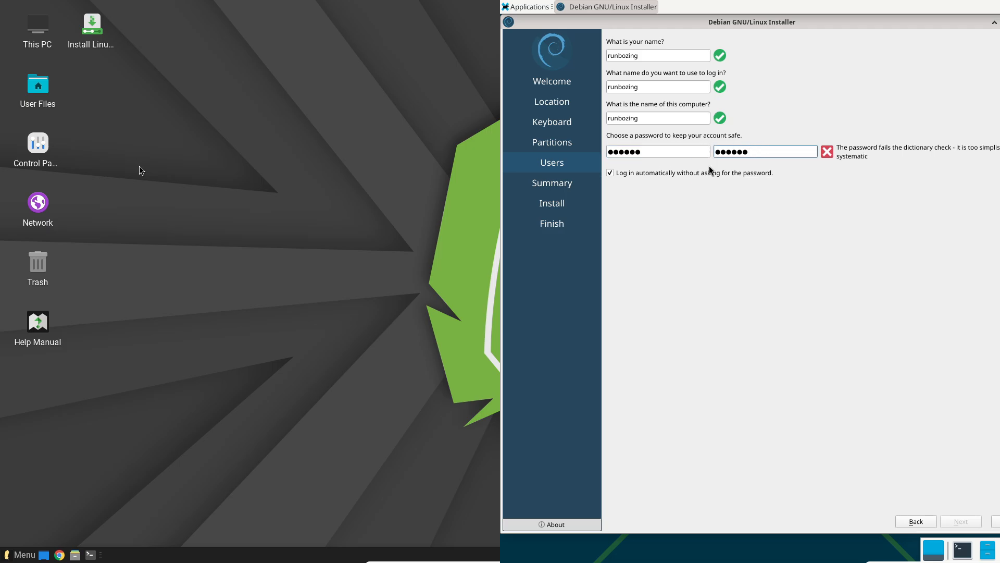
{"action": "left_click", "coordinate": [610, 173]}
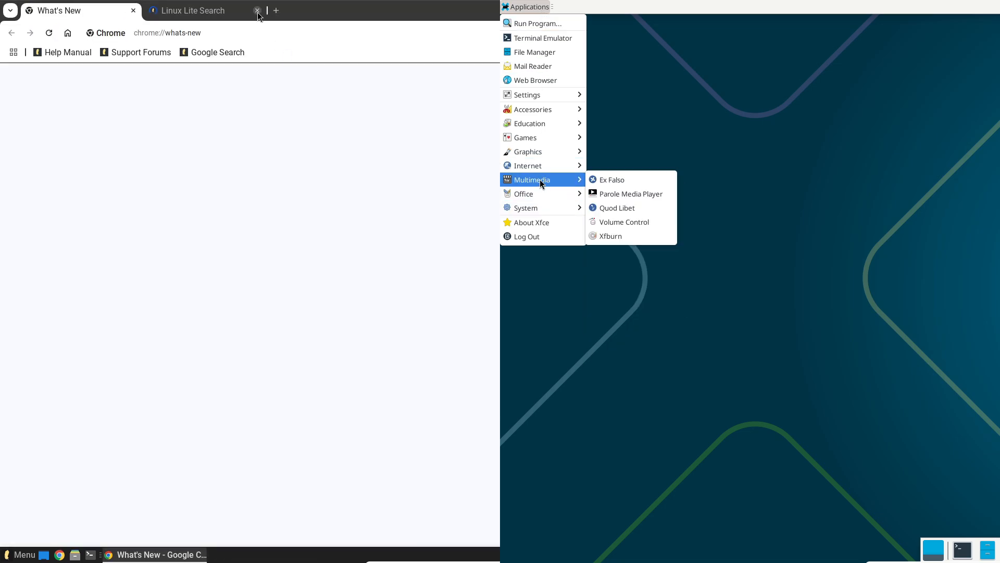
- Close Chrome's Linux Lite Search tab and open Debian's Xfce Settings Manager
{"action": "left_click", "coordinate": [258, 11]}
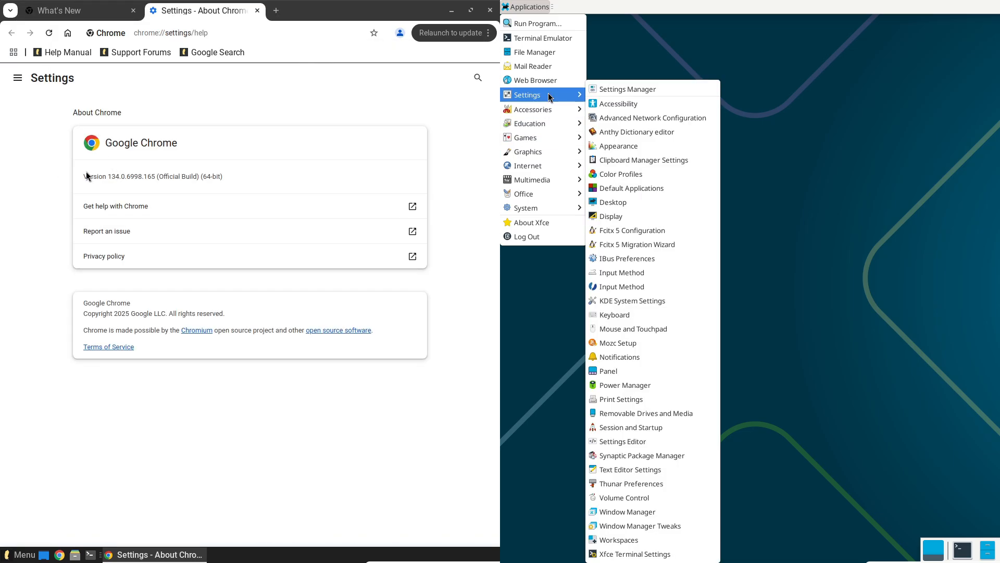
{"action": "left_click", "coordinate": [626, 88]}
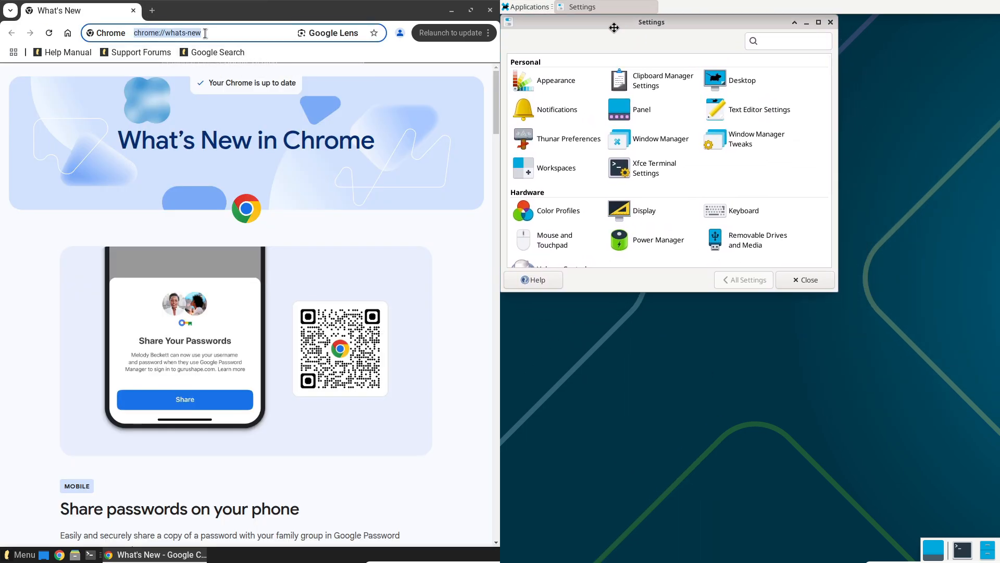
- Search Chrome for 'linux lite' and open the official Linux Lite website
{"action": "type", "text": "linux lite"}
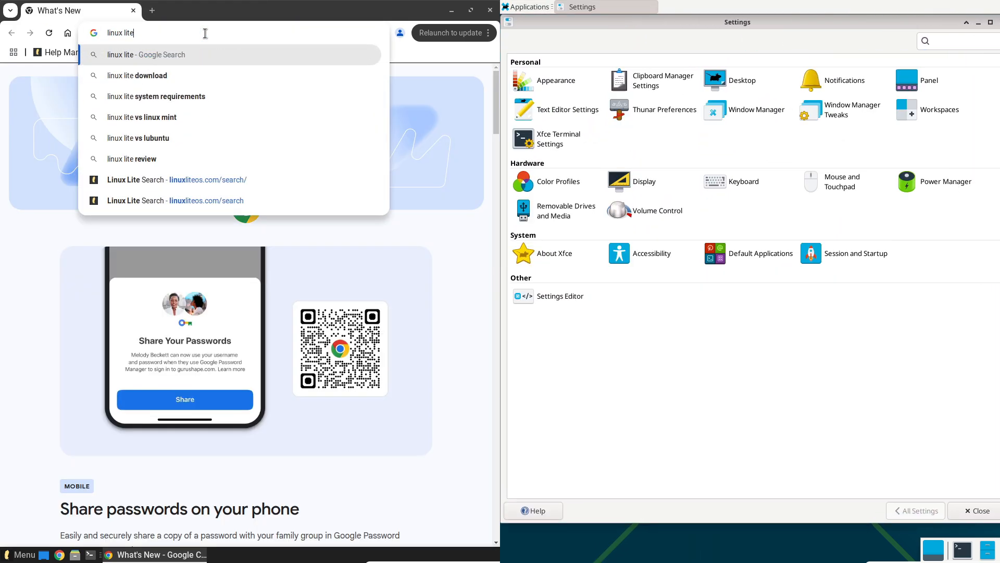
{"action": "key", "text": "Return"}
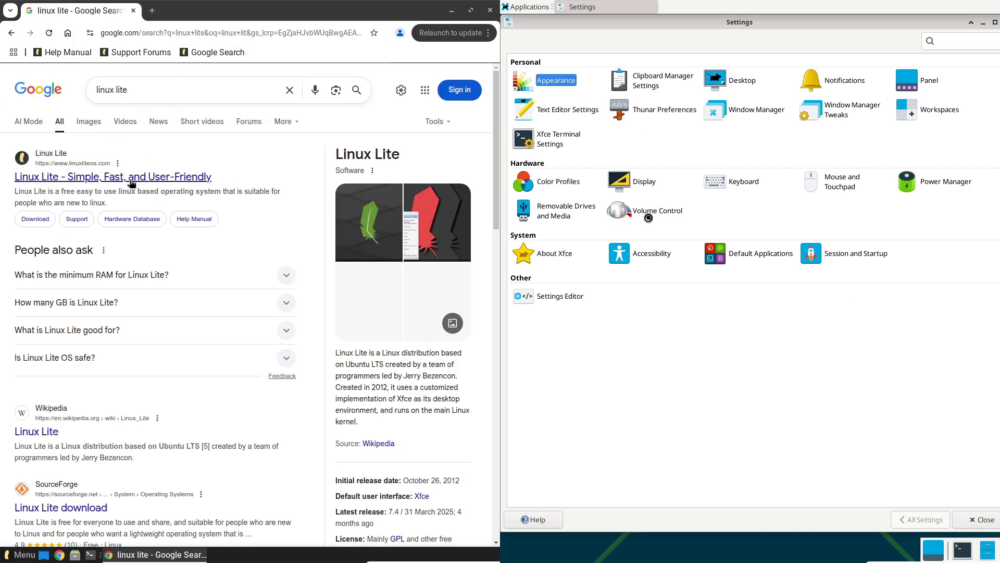
{"action": "left_click", "coordinate": [556, 80]}
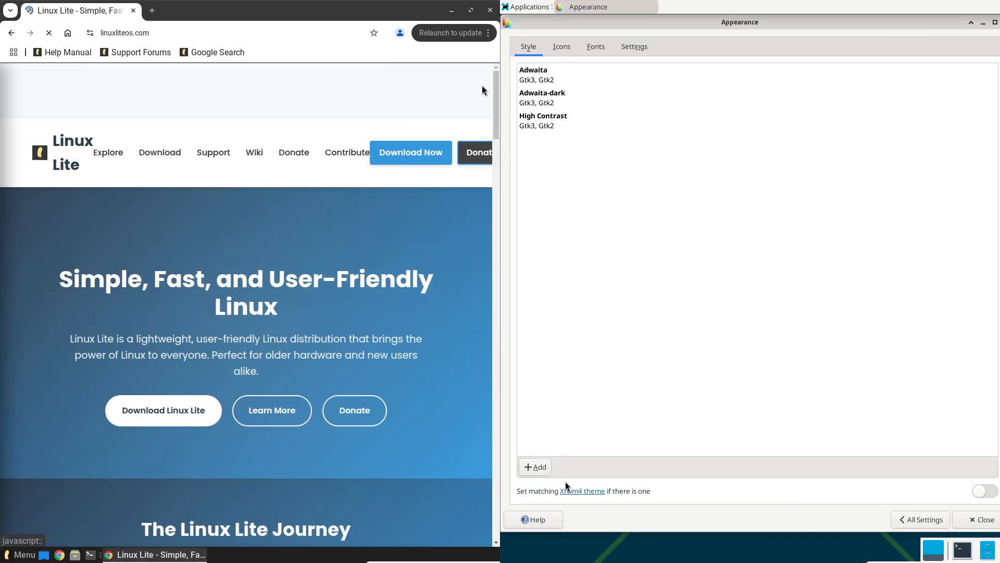
- Browse the Appearance icon themes and default font settings, then return to the settings overview
{"action": "left_click", "coordinate": [535, 466]}
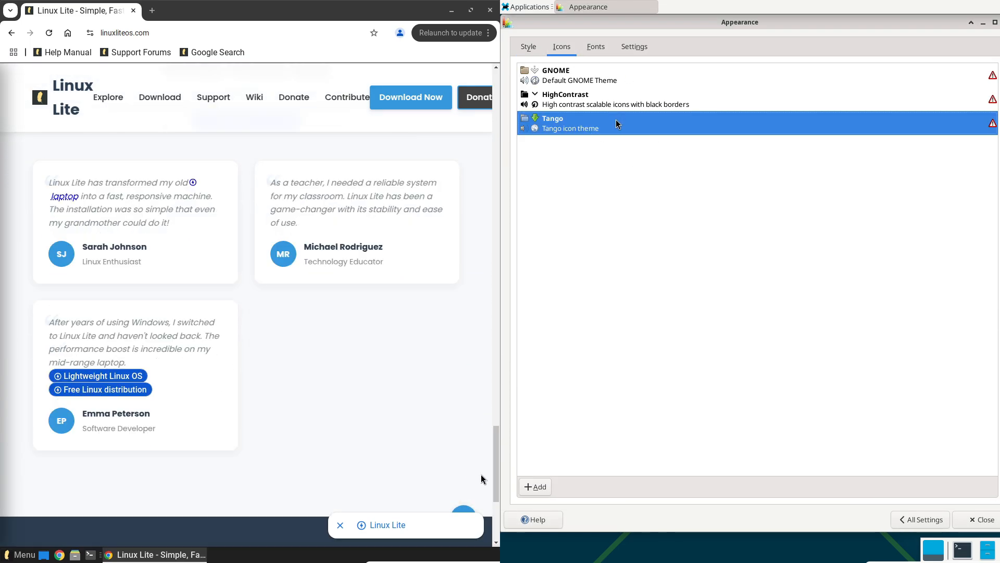
{"action": "left_click", "coordinate": [595, 46]}
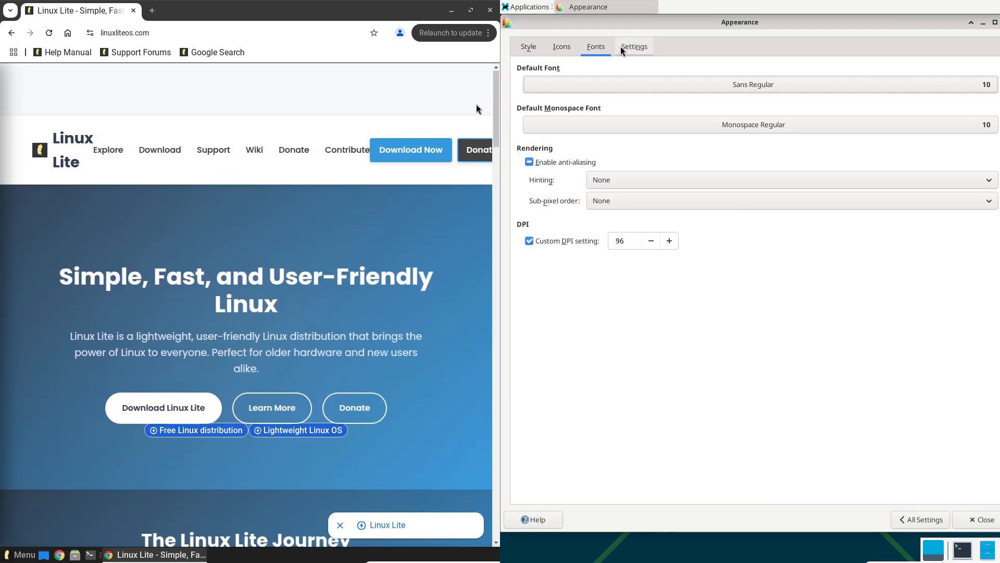
{"action": "left_click", "coordinate": [920, 519]}
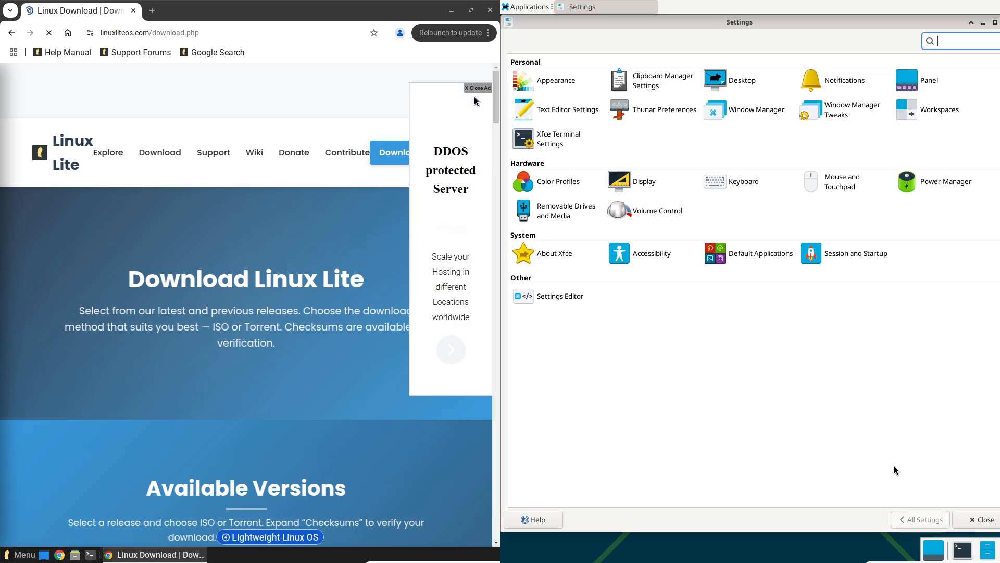
{"action": "scroll", "scroll_direction": "down", "scroll_amount": 3}
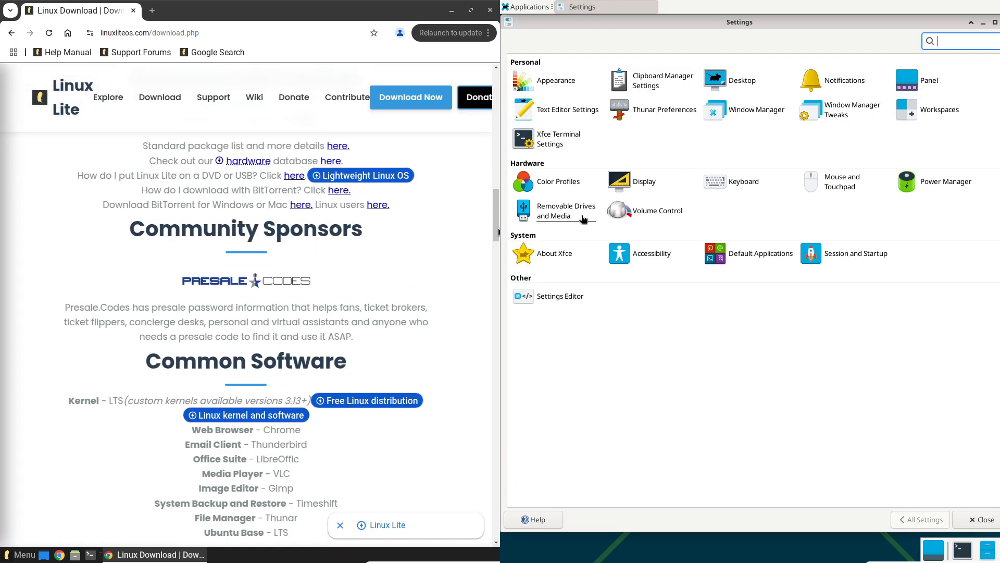
- Review Session and Startup and Notifications settings, and open the Linux Lite 7.4 release announcement
{"action": "left_click", "coordinate": [857, 252]}
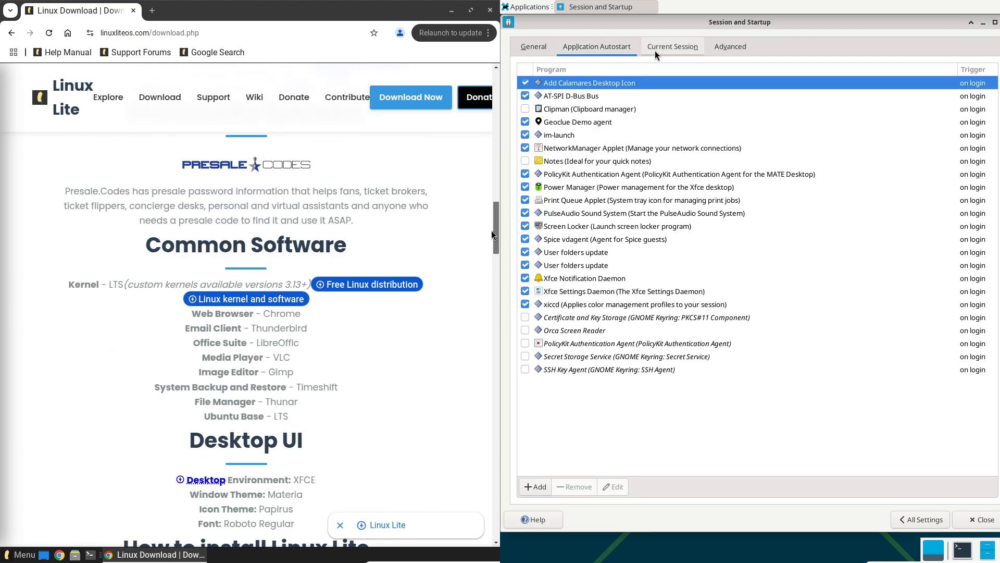
{"action": "left_click", "coordinate": [730, 46]}
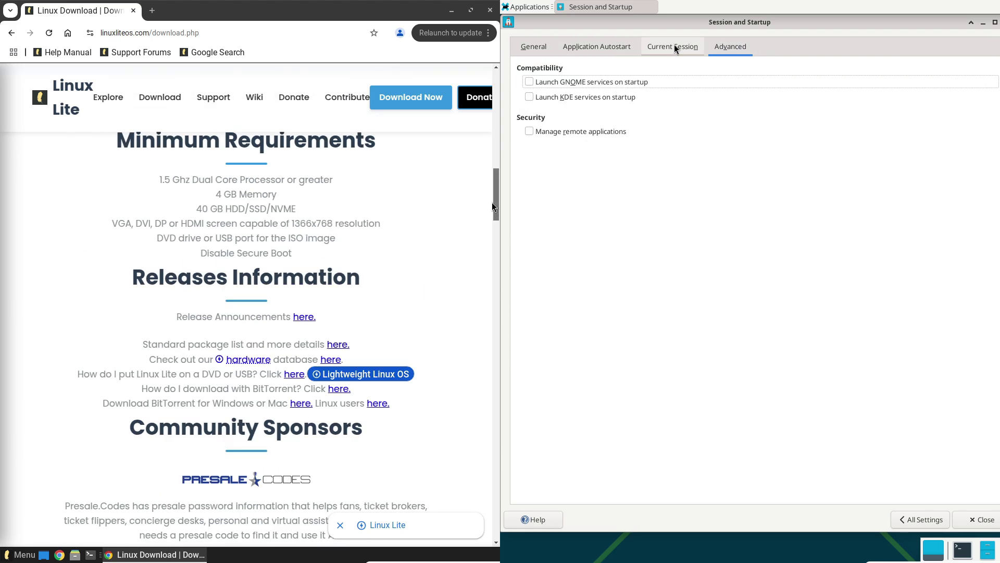
{"action": "left_click", "coordinate": [920, 519]}
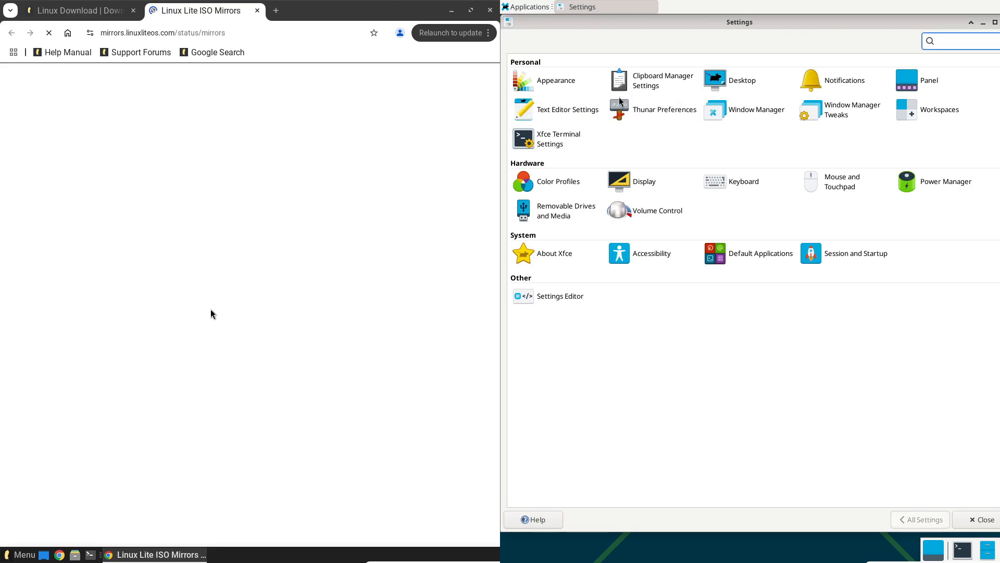
{"action": "left_click", "coordinate": [842, 79]}
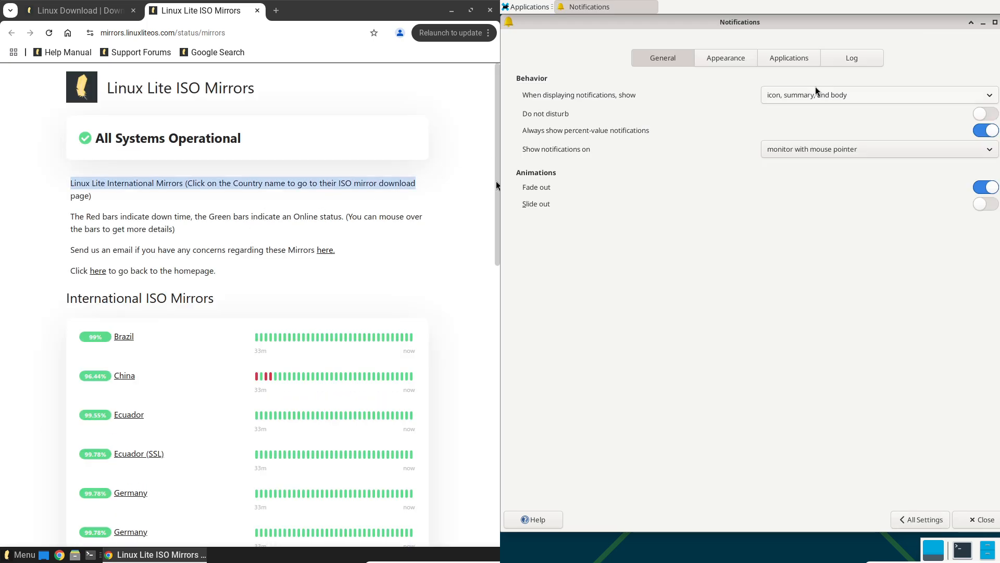
{"action": "left_click", "coordinate": [789, 57]}
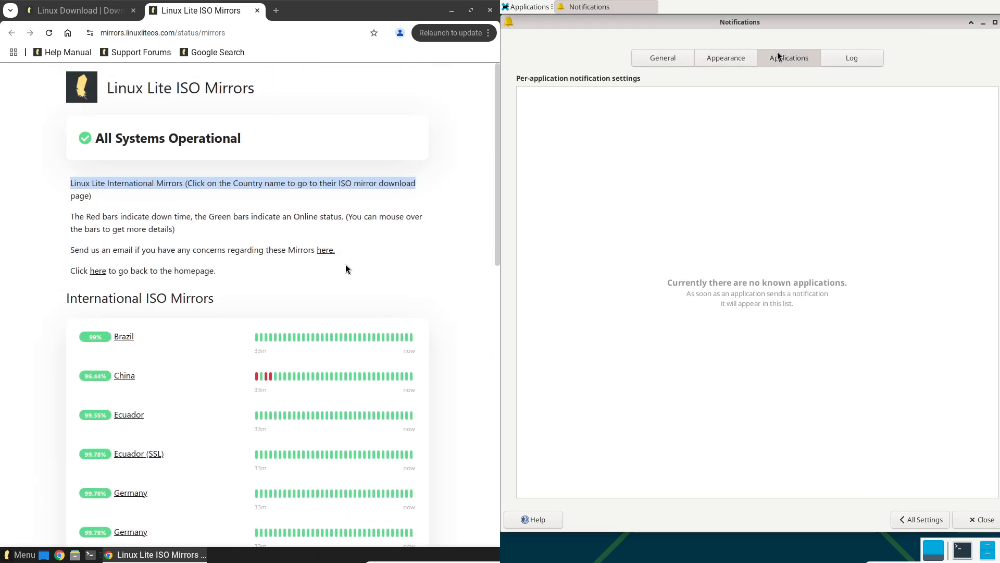
{"action": "left_click", "coordinate": [525, 6]}
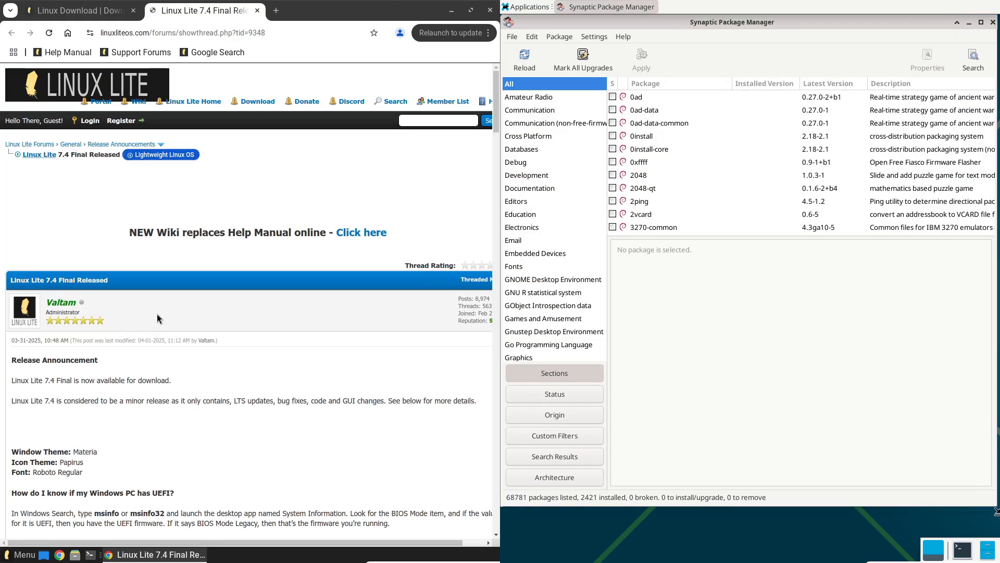
{"action": "left_click", "coordinate": [622, 37]}
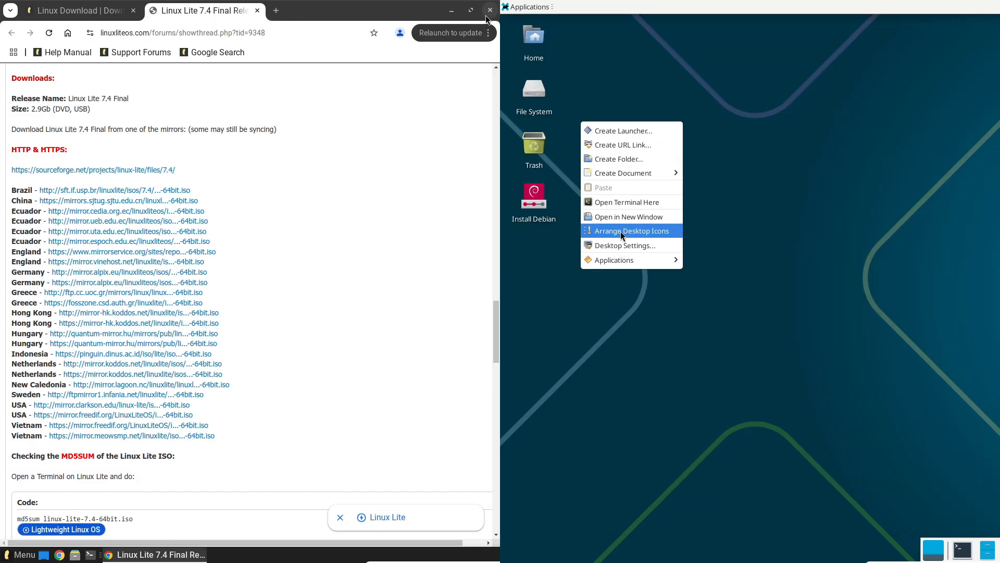
{"action": "left_click", "coordinate": [625, 245]}
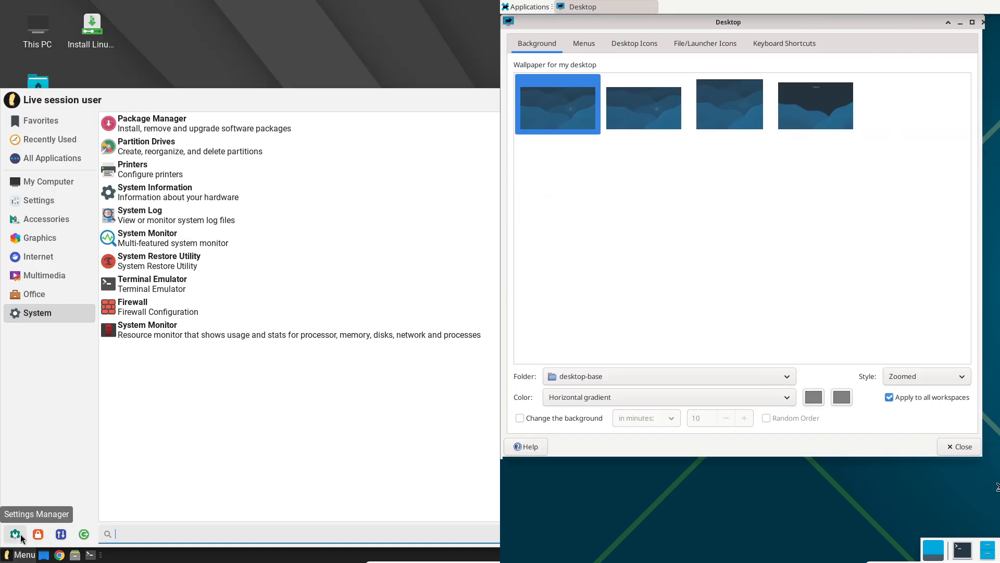
- Open Linux Lite's Settings Manager and look through the Desktop menu, shortcuts and wallpaper tabs
{"action": "left_click", "coordinate": [667, 376]}
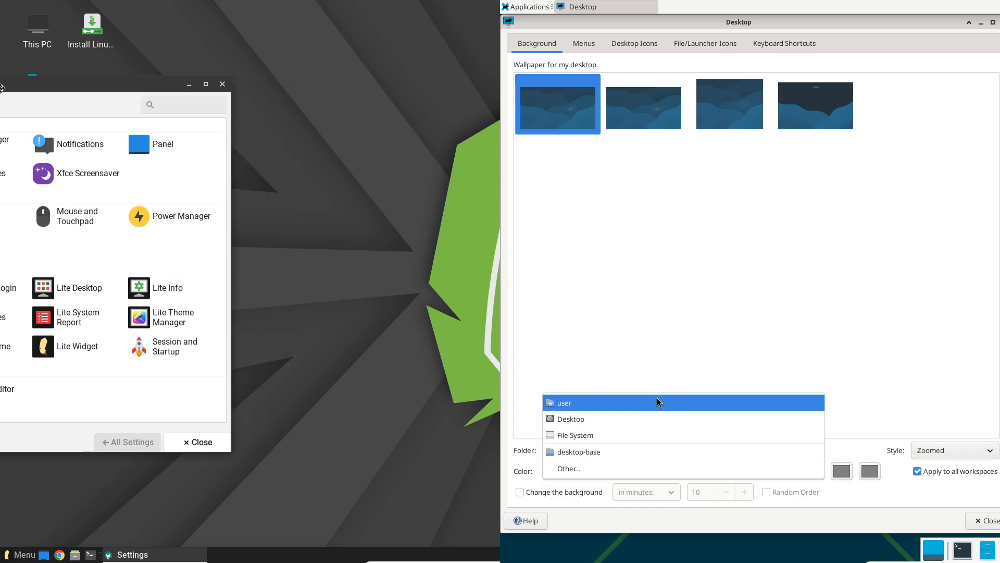
{"action": "left_click", "coordinate": [582, 43]}
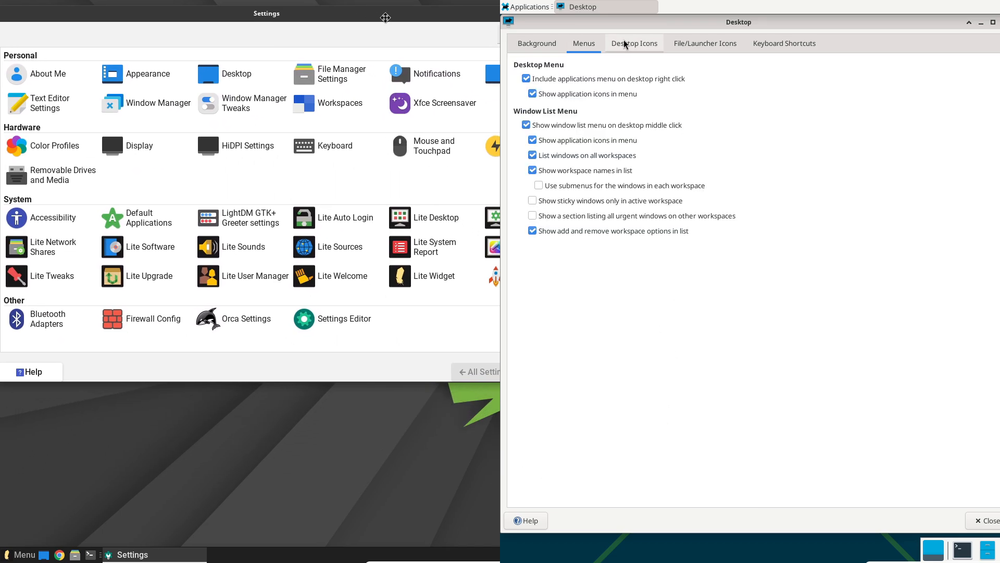
{"action": "left_click", "coordinate": [784, 43]}
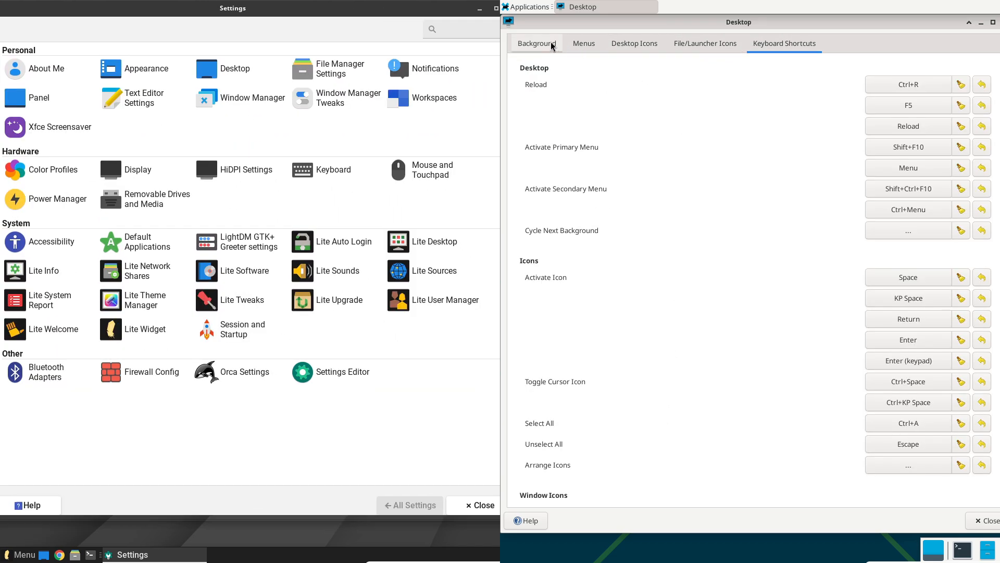
{"action": "left_click", "coordinate": [536, 44]}
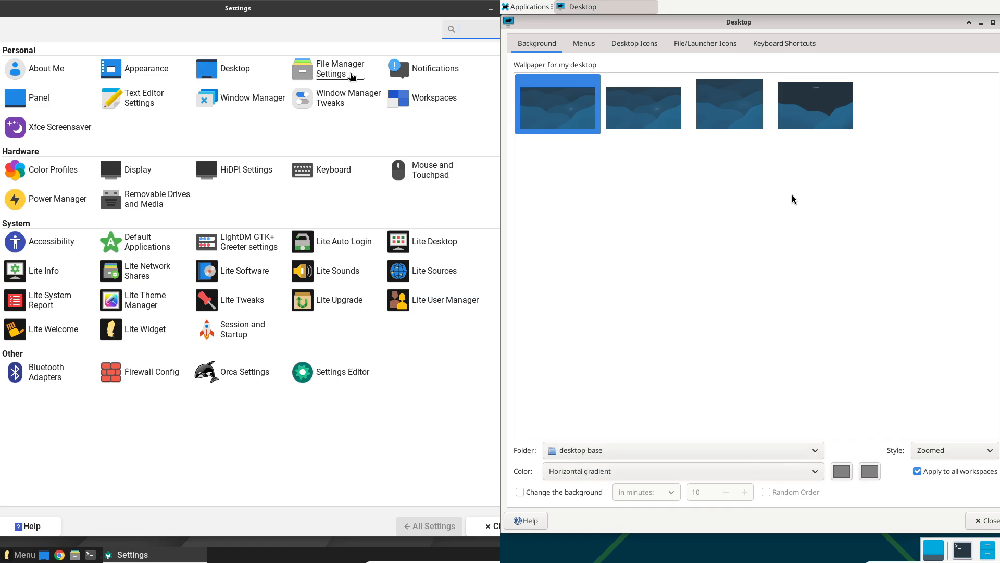
- Apply the Materia-dark theme in Appearance and open the Desktop wallpaper settings
{"action": "left_click", "coordinate": [146, 68]}
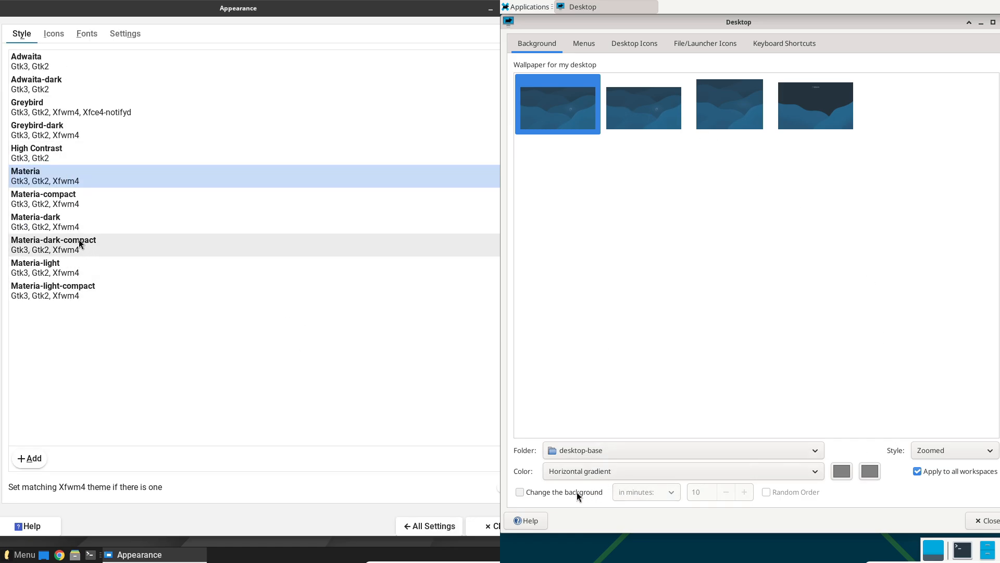
{"action": "left_click", "coordinate": [530, 6]}
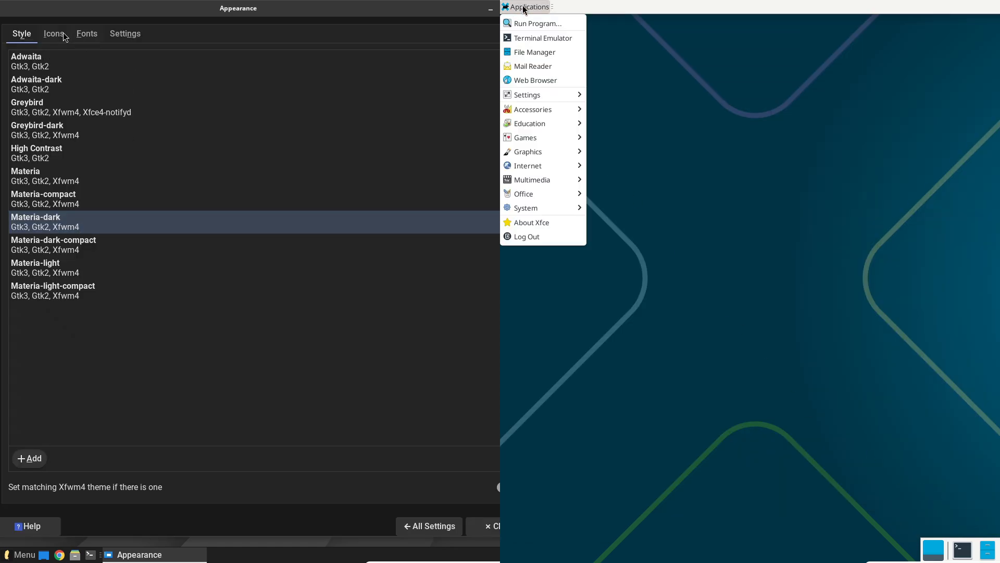
{"action": "left_click", "coordinate": [87, 33]}
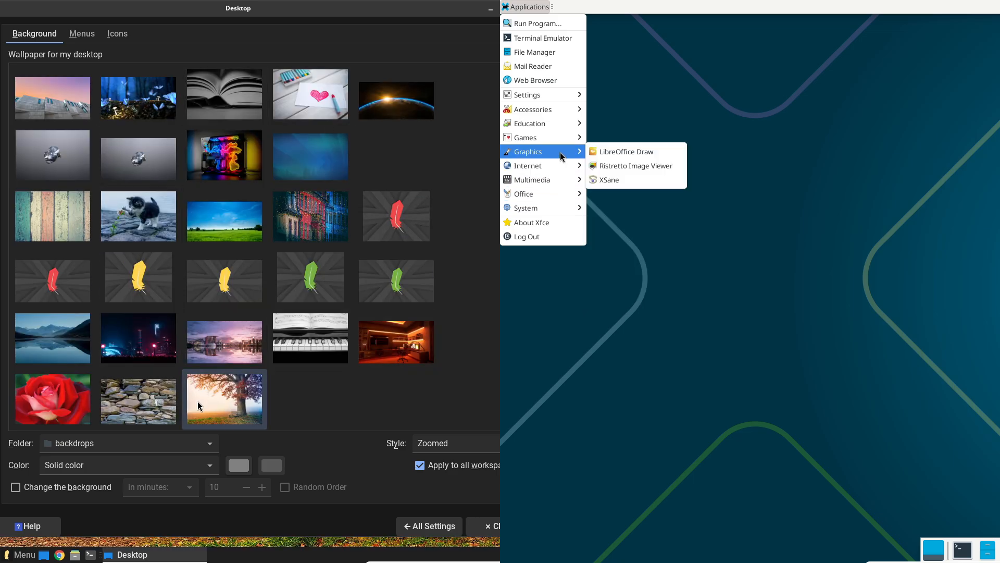
{"action": "mouse_move", "coordinate": [528, 165]}
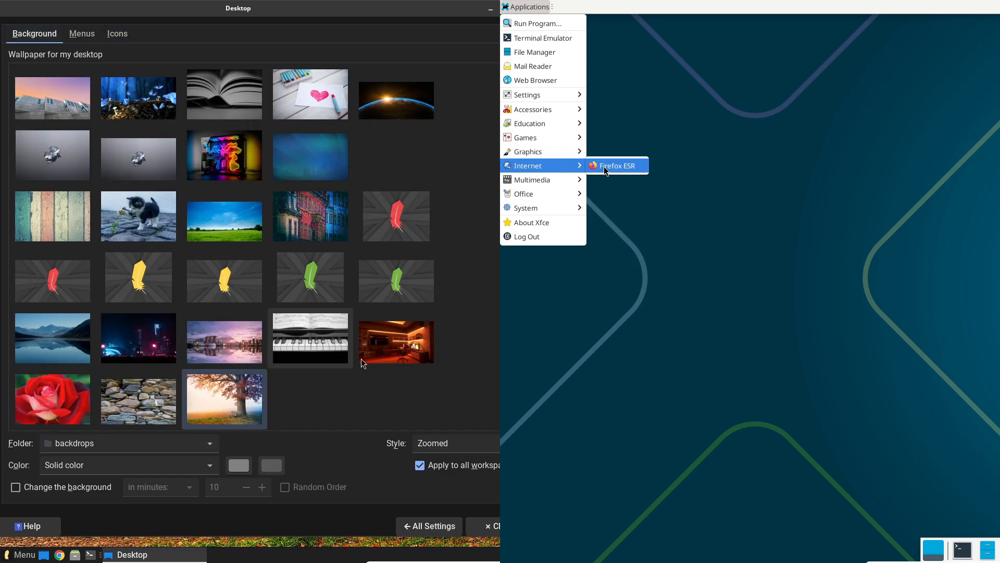
- Check Window Manager Tweaks focus options, then open and close the Lite Widget dialog
{"action": "left_click", "coordinate": [428, 526]}
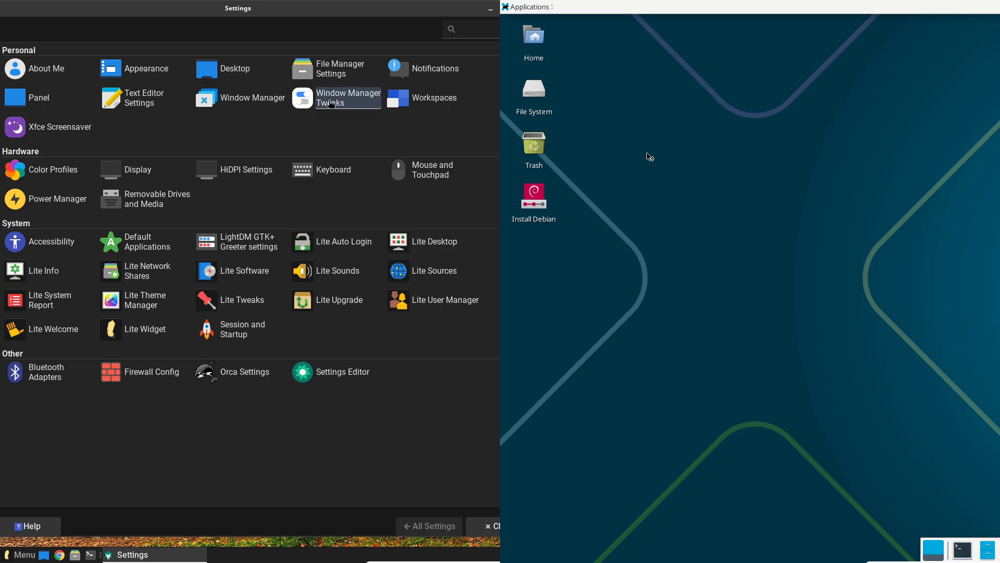
{"action": "left_click", "coordinate": [348, 97]}
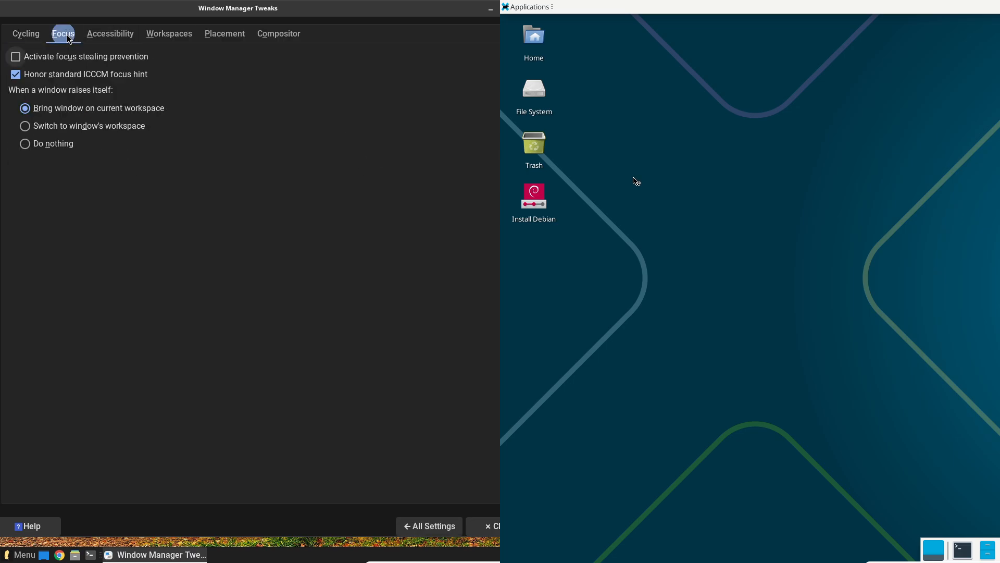
{"action": "left_click", "coordinate": [278, 33]}
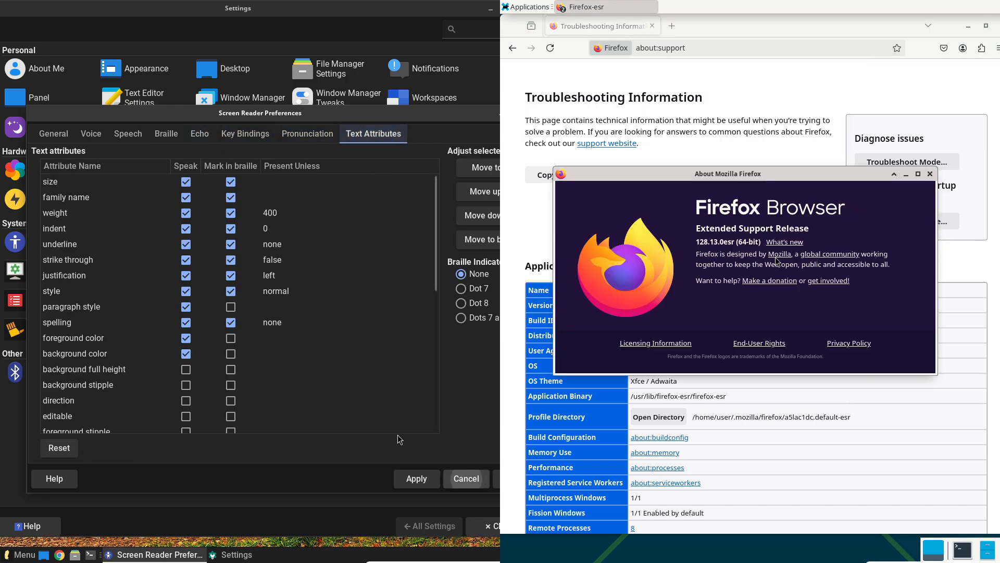
{"action": "left_click", "coordinate": [465, 479]}
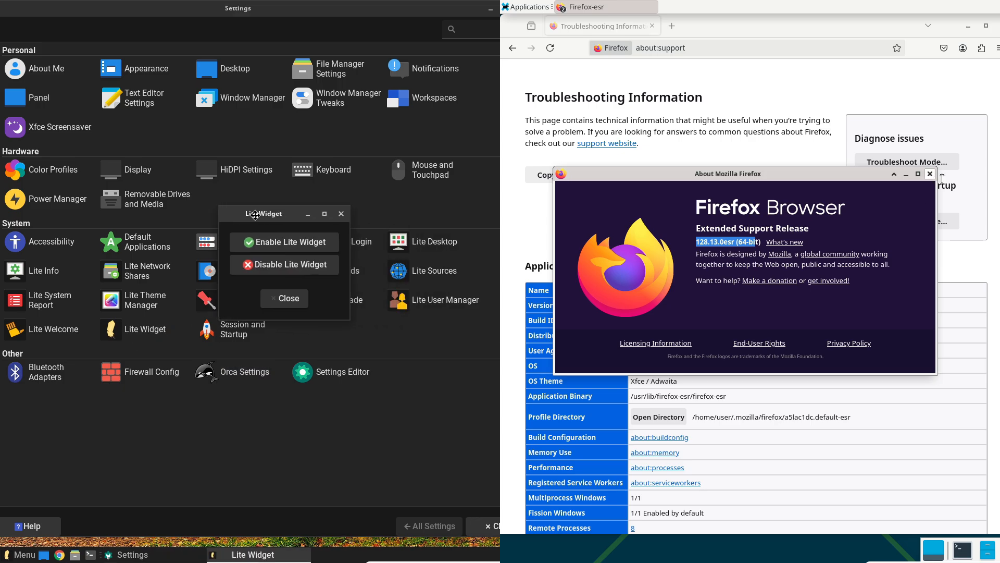
{"action": "left_click", "coordinate": [929, 173]}
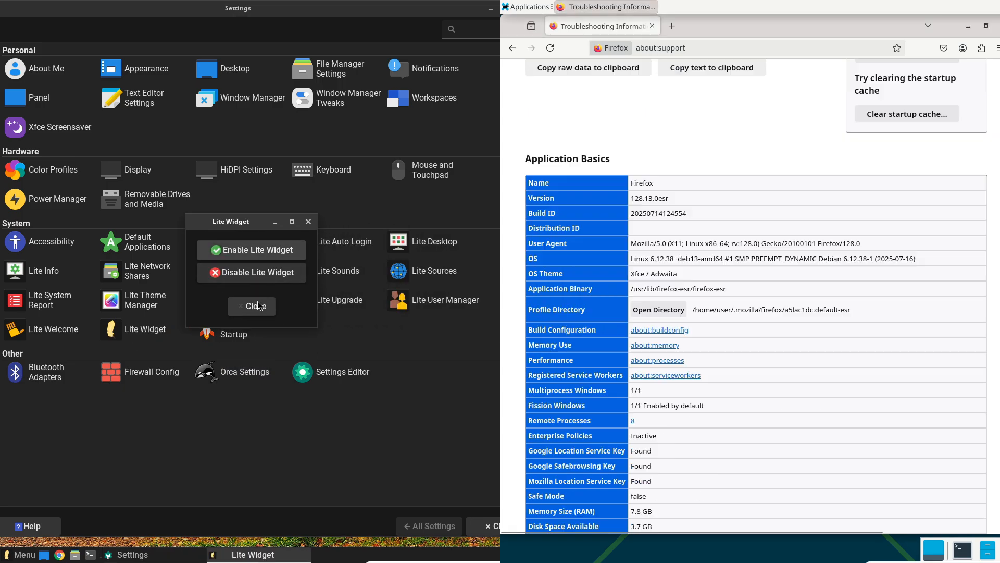
{"action": "left_click", "coordinate": [251, 306]}
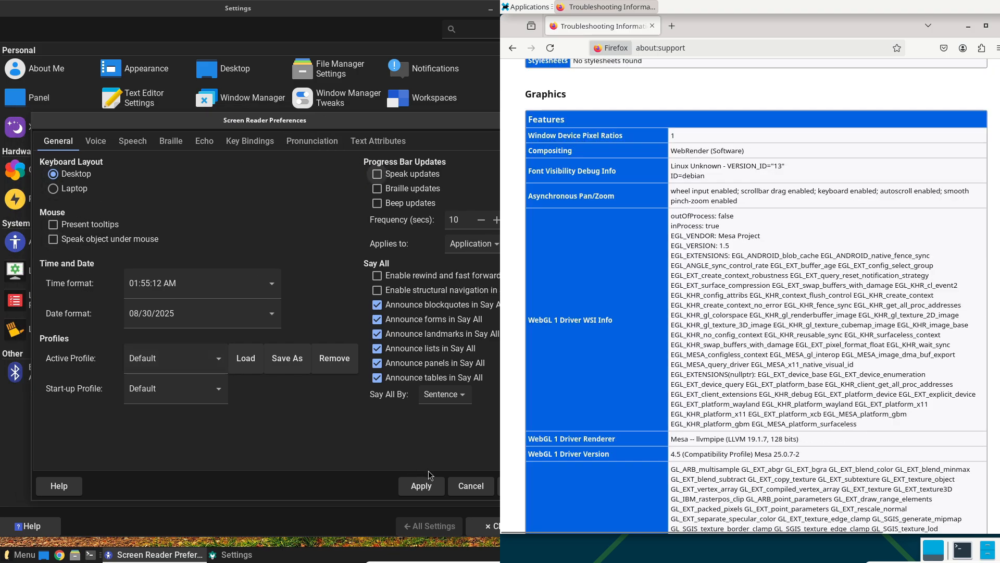
- Browse the Orca voice, speech and braille tabs, then view Lite Sounds and Lite Theme Manager
{"action": "left_click", "coordinate": [95, 141]}
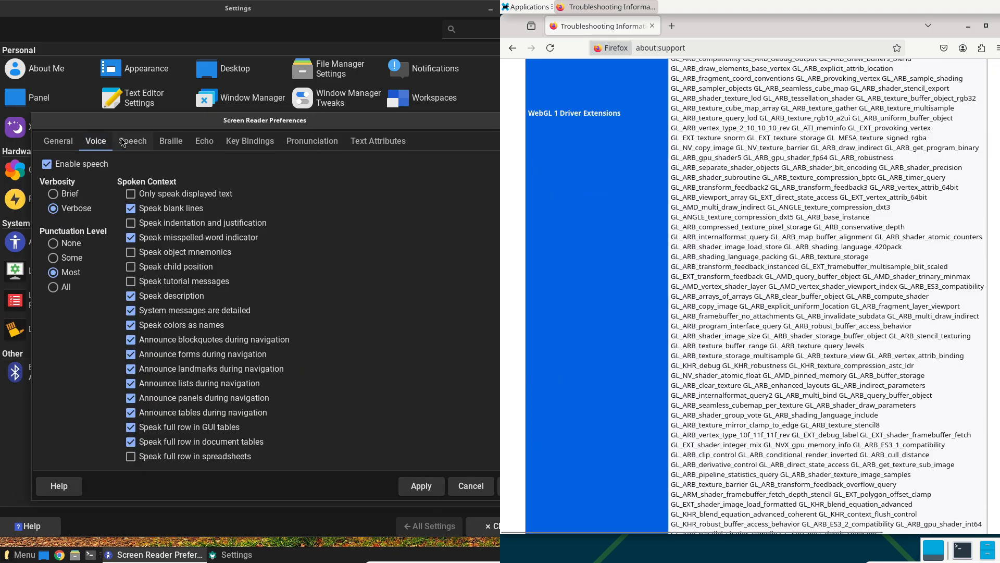
{"action": "left_click", "coordinate": [132, 141]}
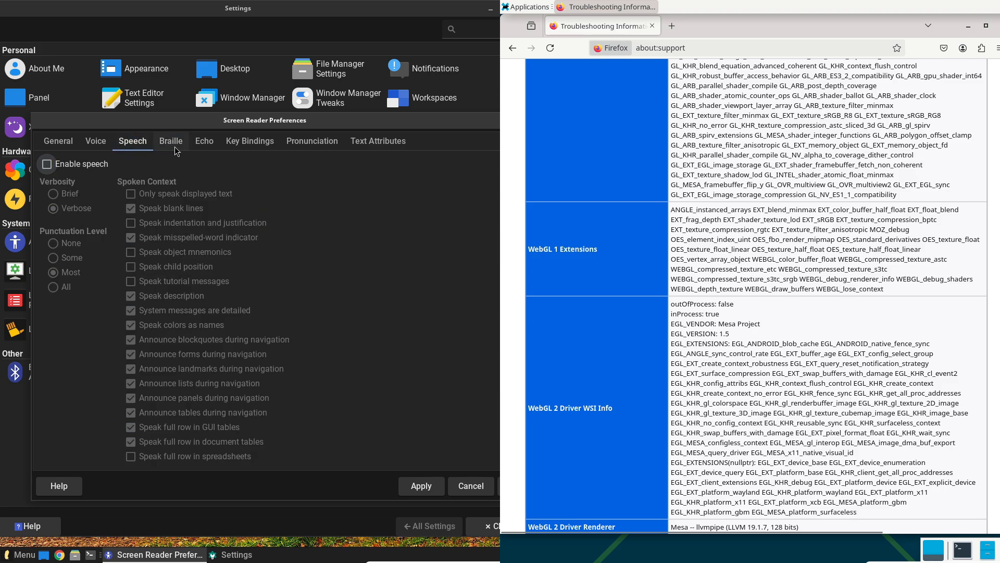
{"action": "left_click", "coordinate": [250, 141]}
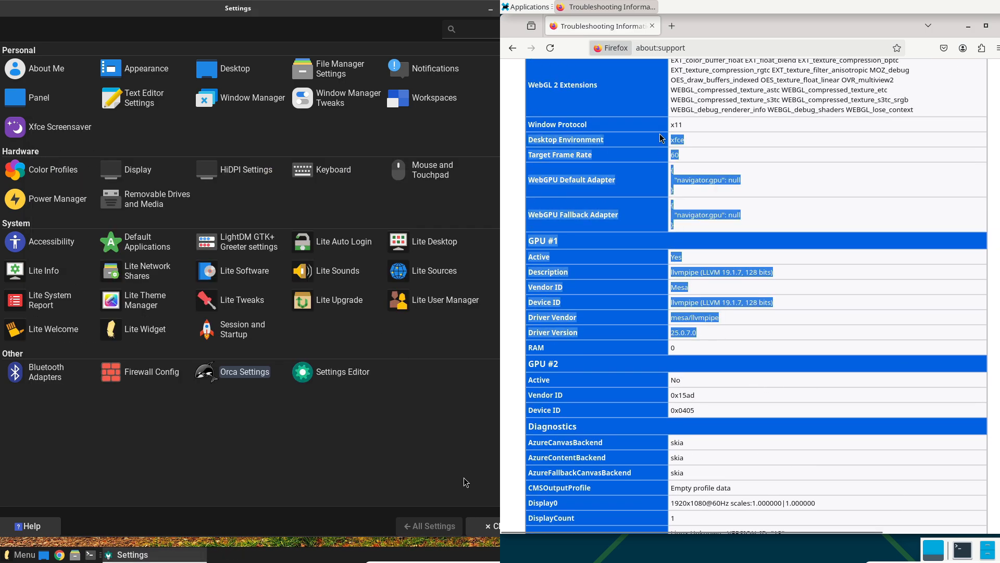
{"action": "left_click", "coordinate": [337, 270]}
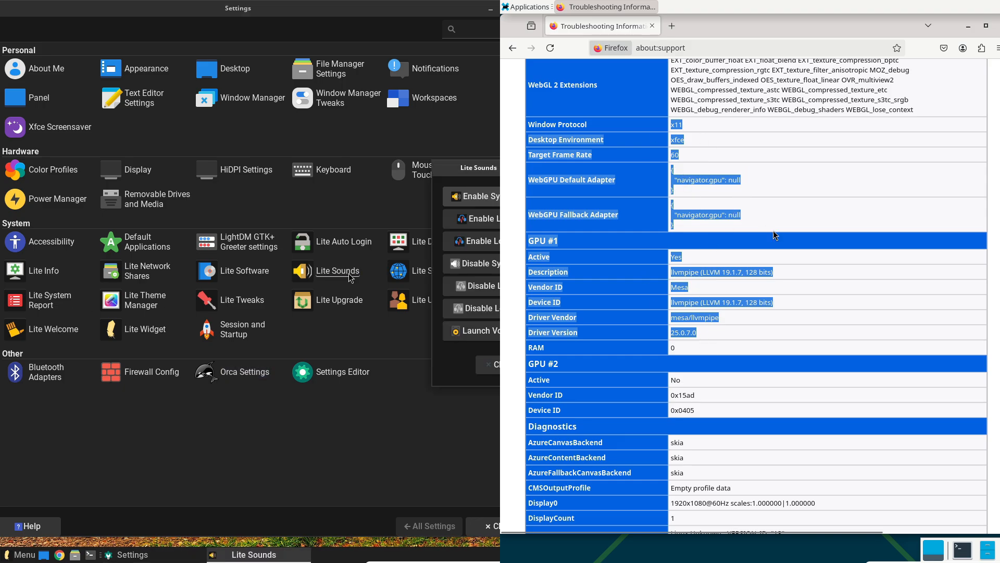
{"action": "left_click", "coordinate": [660, 48]}
{"action": "type", "text": "debian.o"}
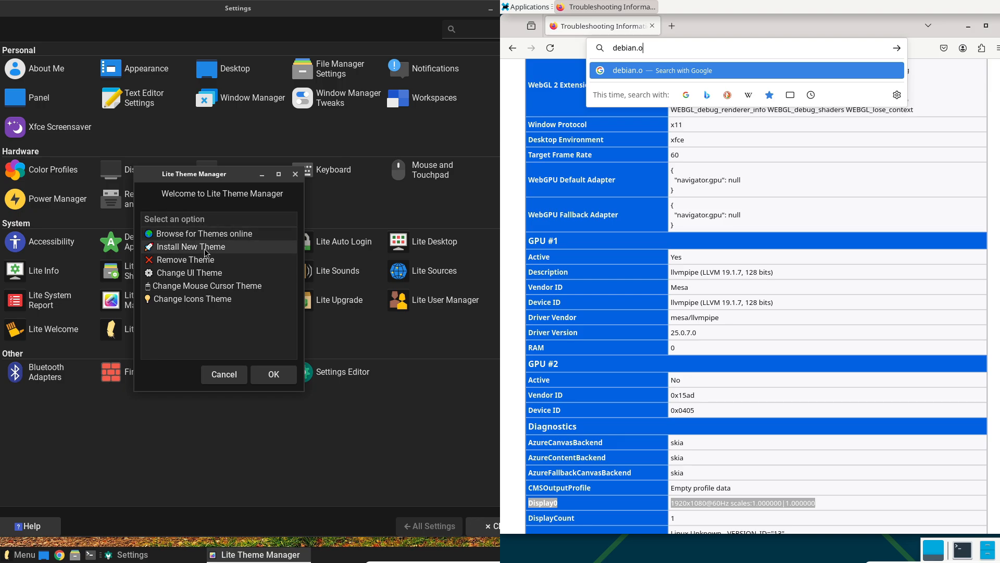
- Load the Debian homepage and its Debian 13 announcement while starting Linux Lite's software source update
{"action": "key", "text": "Return"}
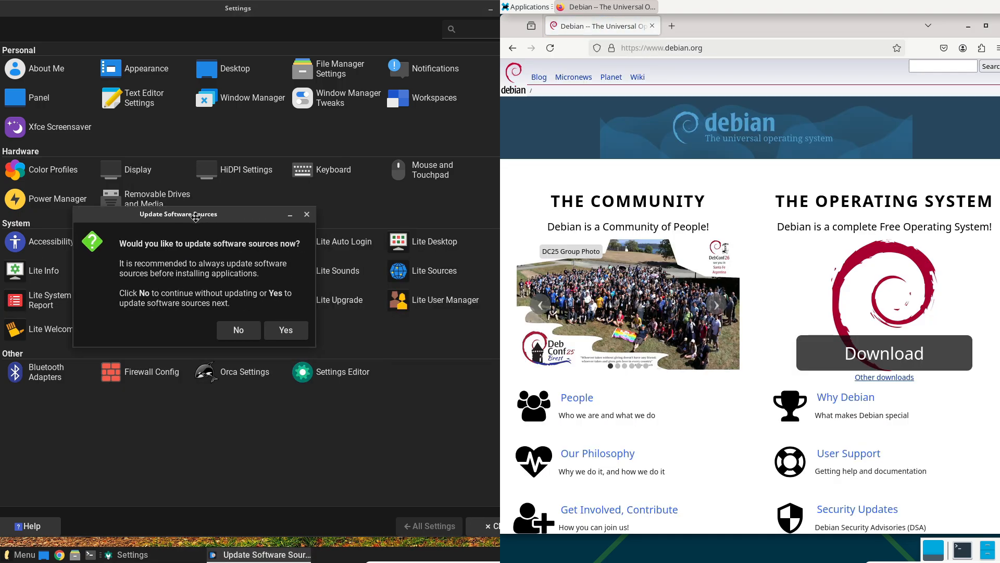
{"action": "left_click", "coordinate": [285, 330]}
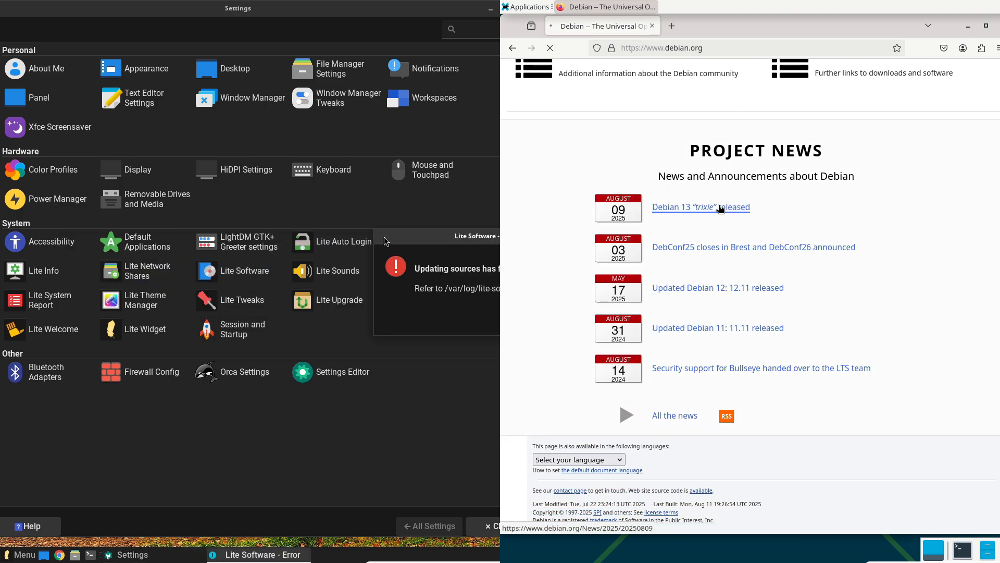
{"action": "left_click", "coordinate": [701, 207]}
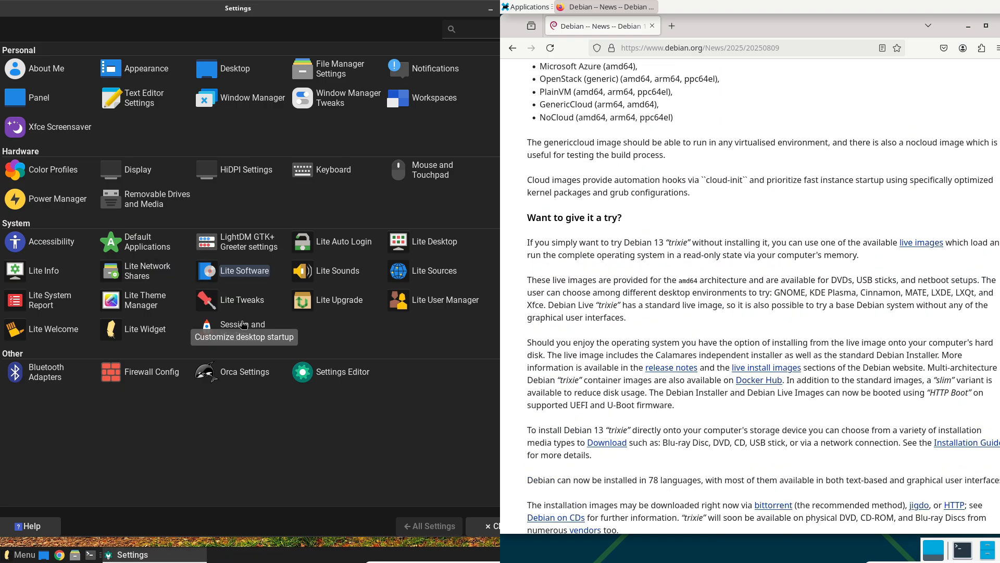
- View and close the installable software list, and return Debian's browser to its homepage
{"action": "left_click", "coordinate": [244, 270]}
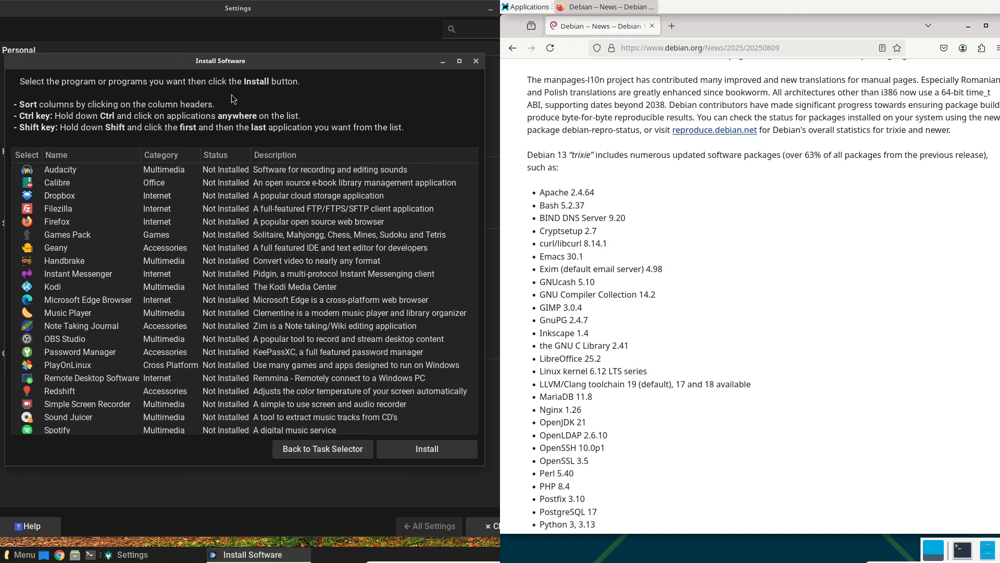
{"action": "left_click", "coordinate": [512, 48]}
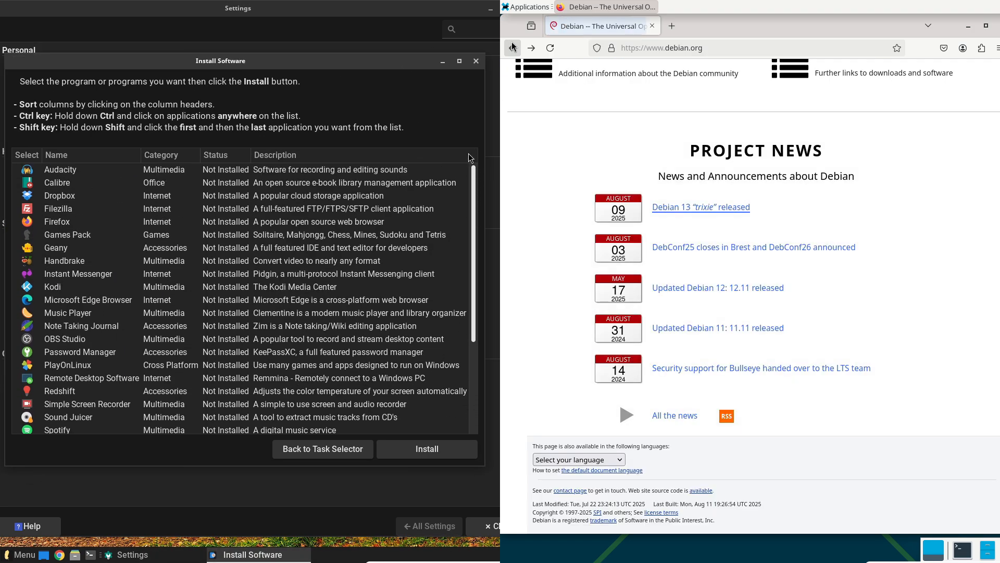
{"action": "left_click", "coordinate": [475, 60]}
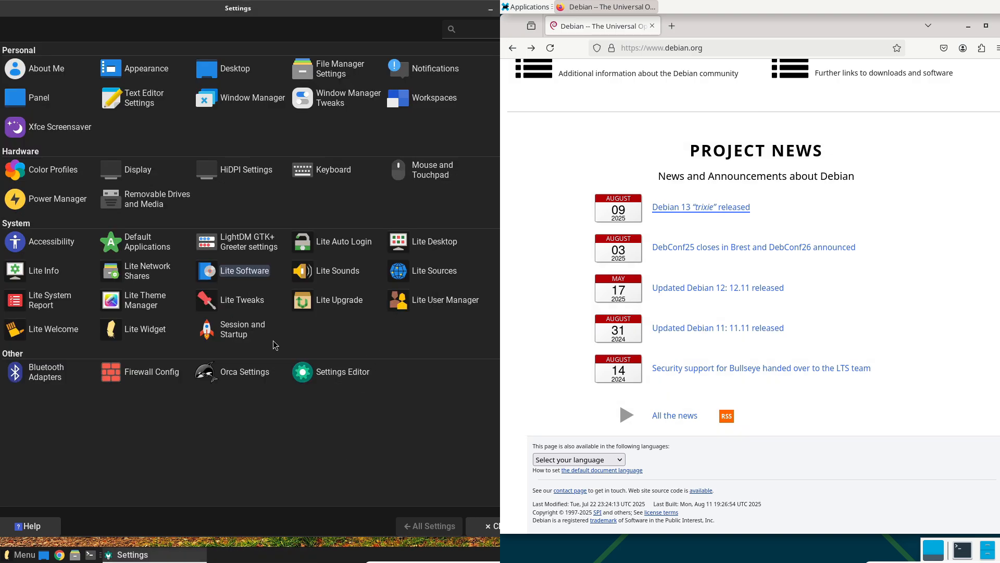
{"action": "scroll", "scroll_direction": "up", "scroll_amount": 3}
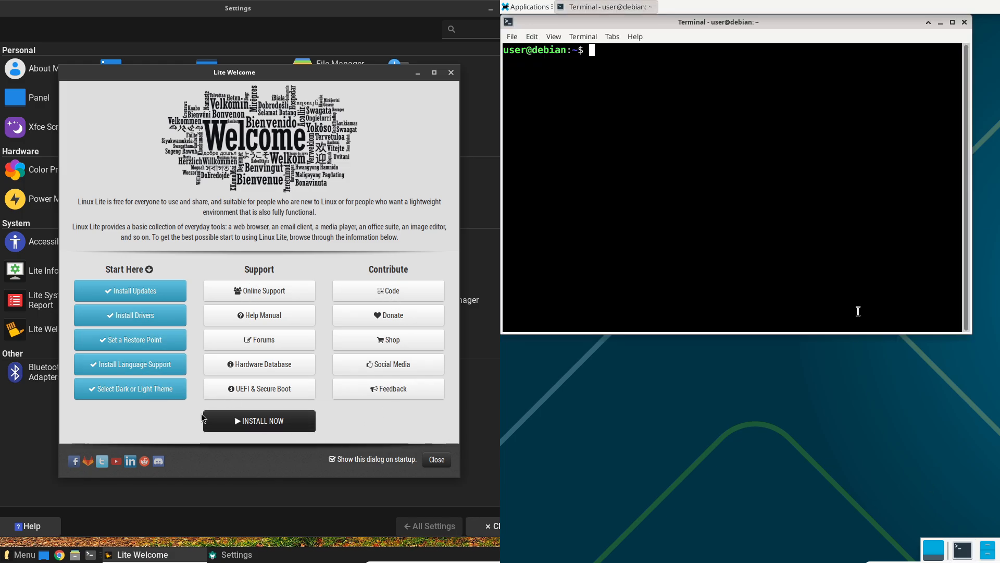
- Close the Lite Welcome window and run btop in Linux Lite's terminal
{"action": "left_click", "coordinate": [435, 459]}
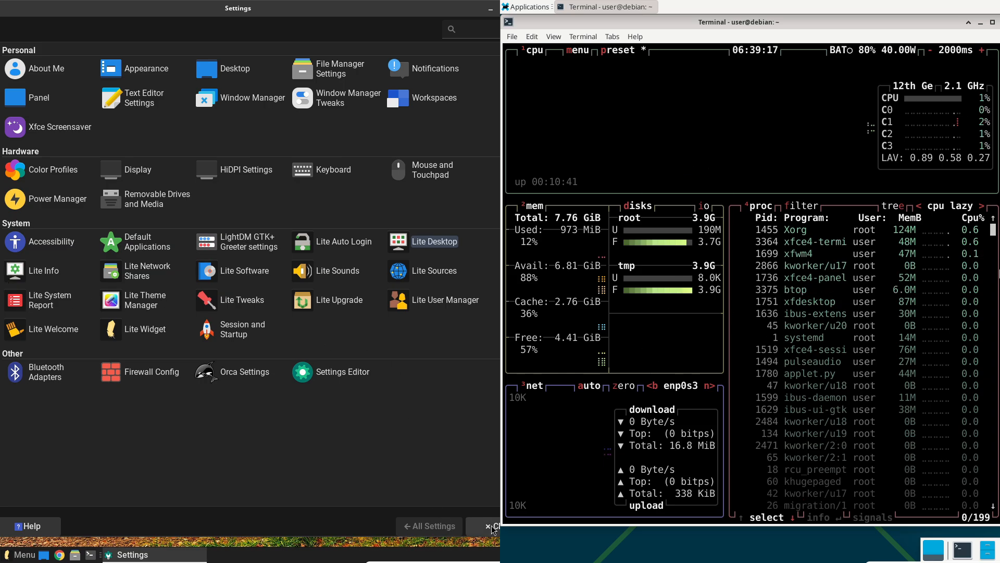
{"action": "left_click", "coordinate": [21, 554]}
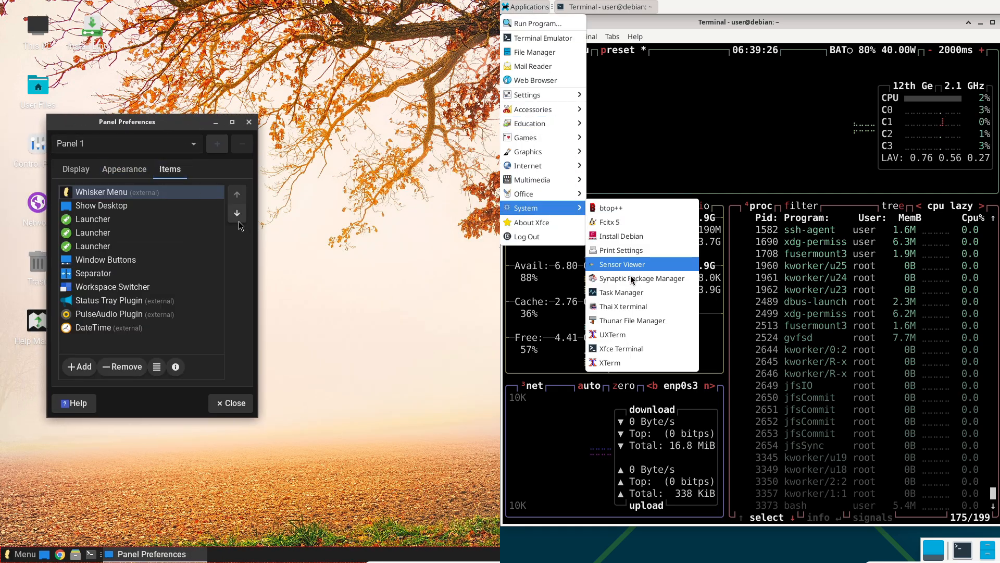
{"action": "left_click", "coordinate": [621, 292]}
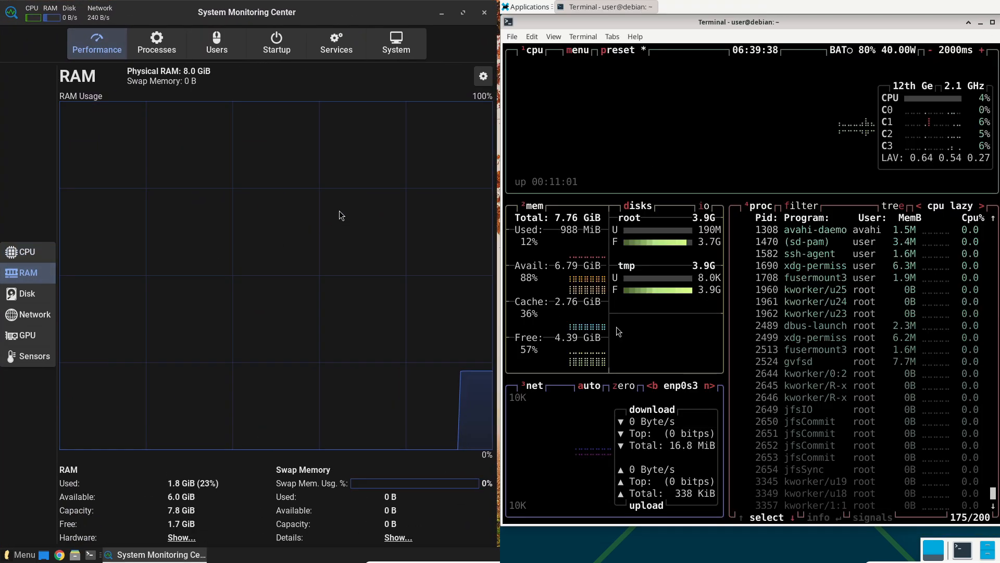
- Review the panel's Display and Appearance preferences, then bring up the Applications menu options
{"action": "left_click", "coordinate": [483, 12]}
{"action": "type", "text": "btop"}
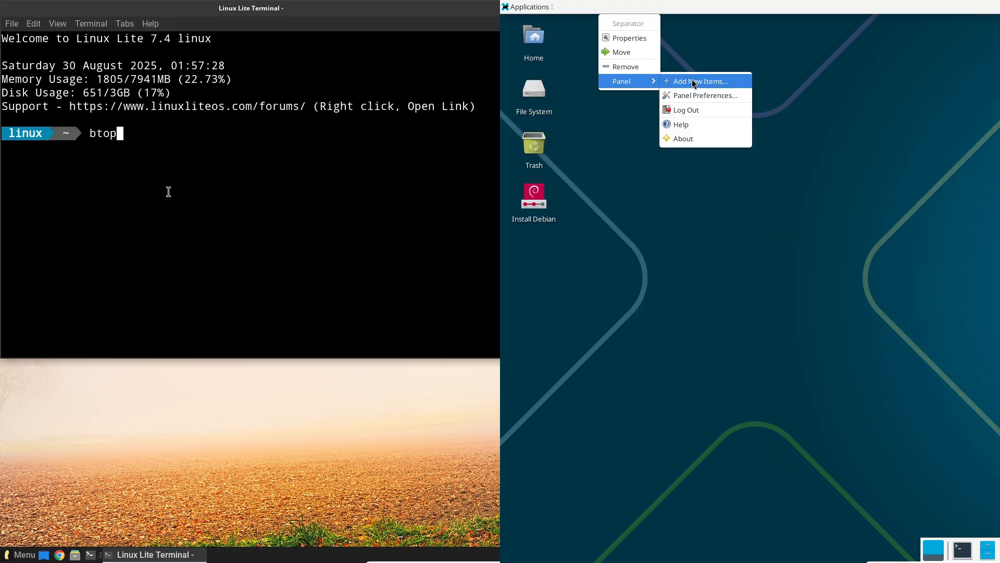
{"action": "left_click", "coordinate": [707, 95]}
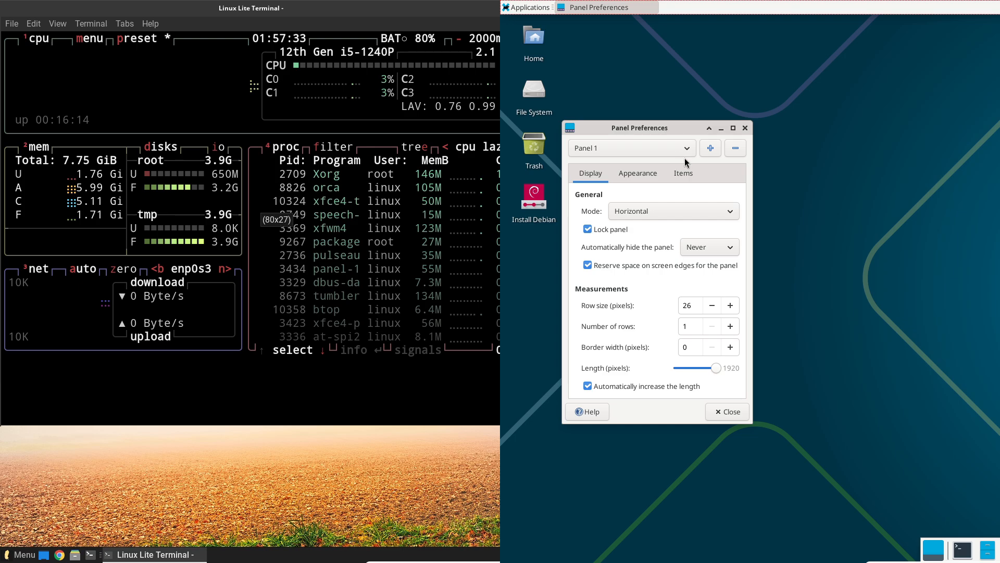
{"action": "left_click", "coordinate": [637, 173]}
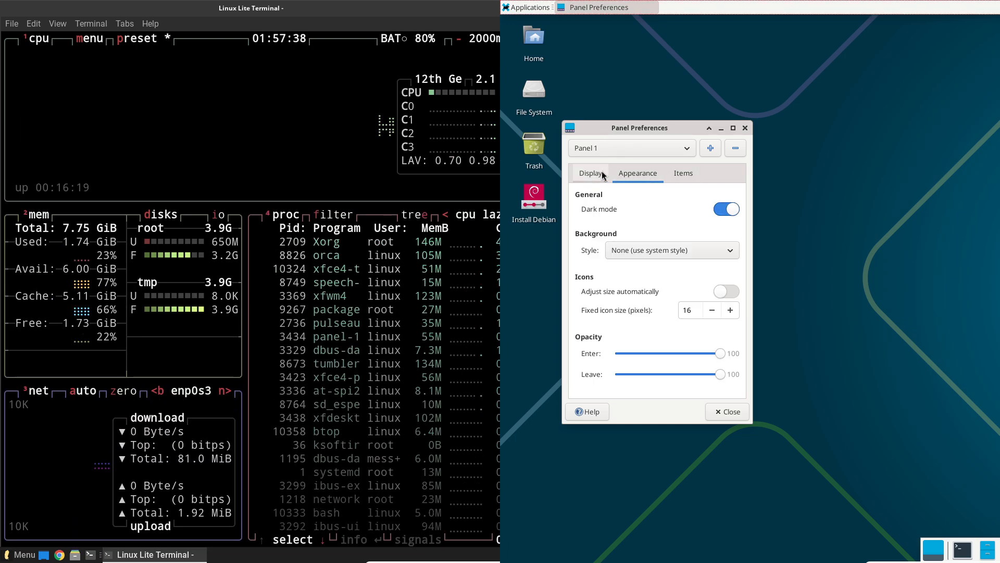
{"action": "right_click", "coordinate": [529, 6]}
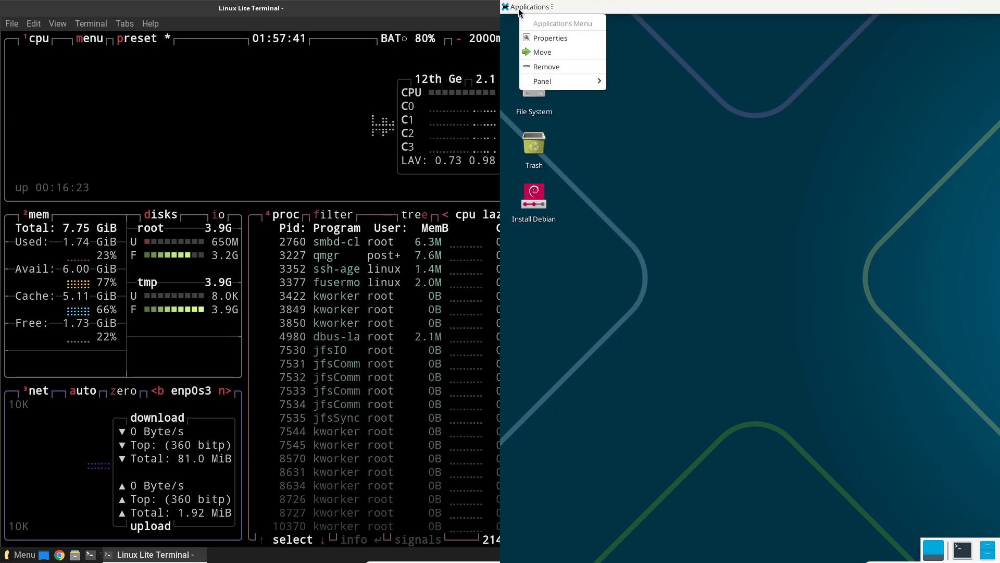